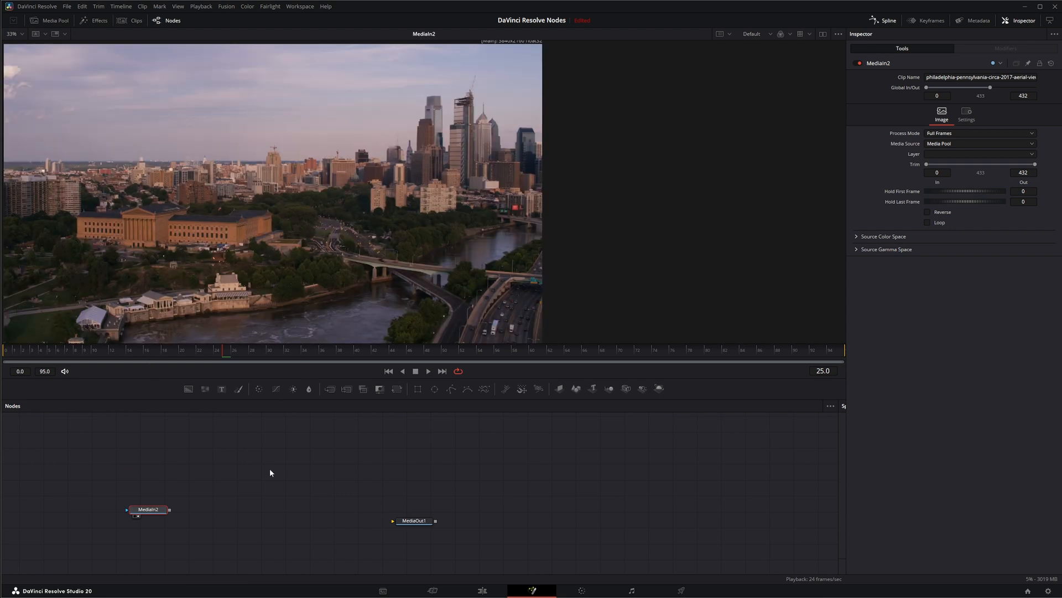
{"action": "mouse_move", "coordinate": [218, 509]}
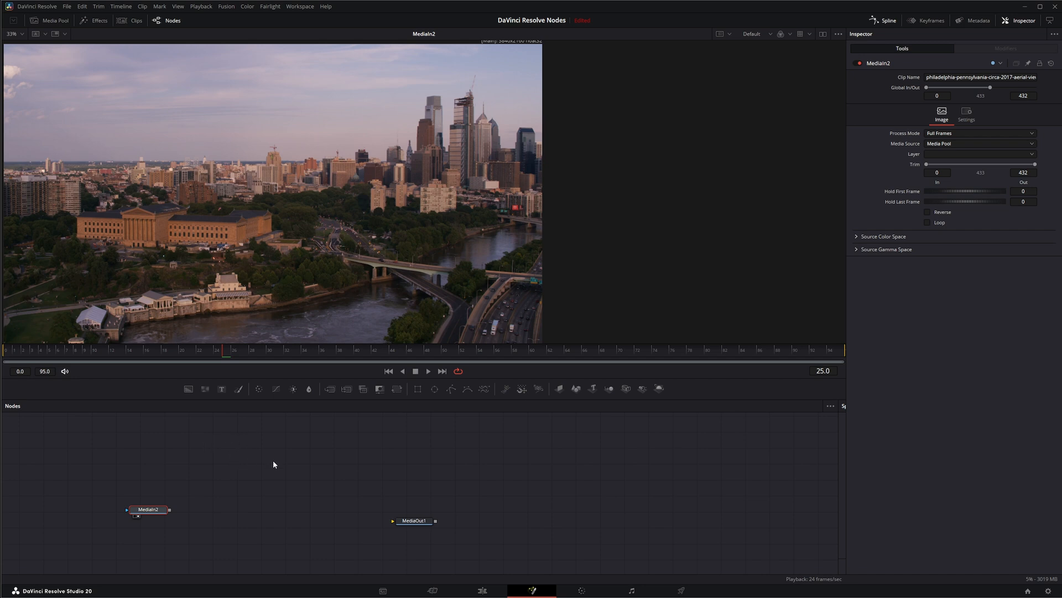
{"action": "mouse_move", "coordinate": [180, 501]}
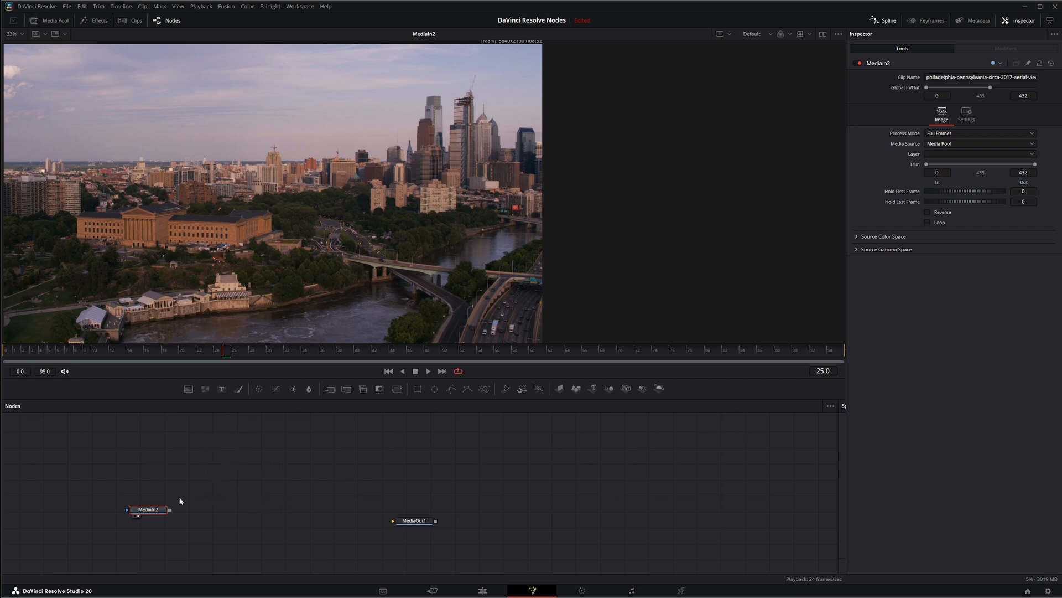
{"action": "mouse_move", "coordinate": [402, 148]}
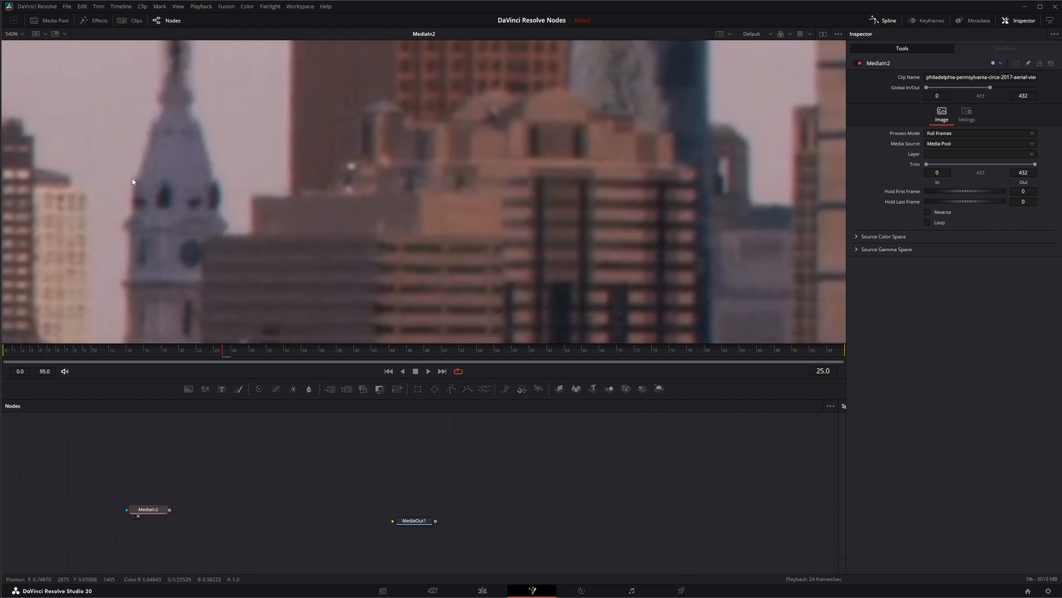
{"action": "mouse_move", "coordinate": [169, 96]}
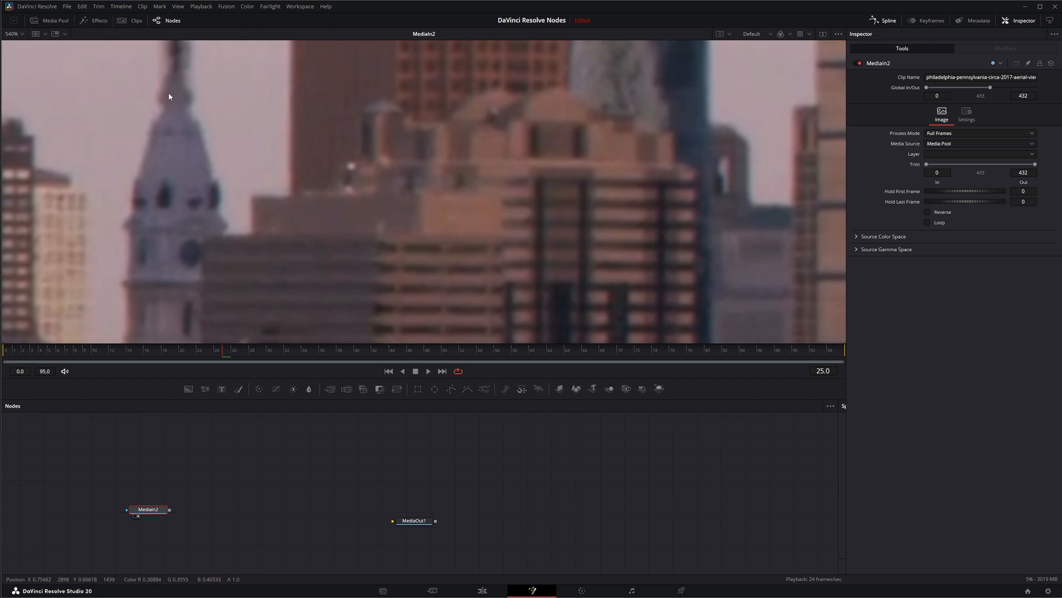
{"action": "mouse_move", "coordinate": [140, 161]}
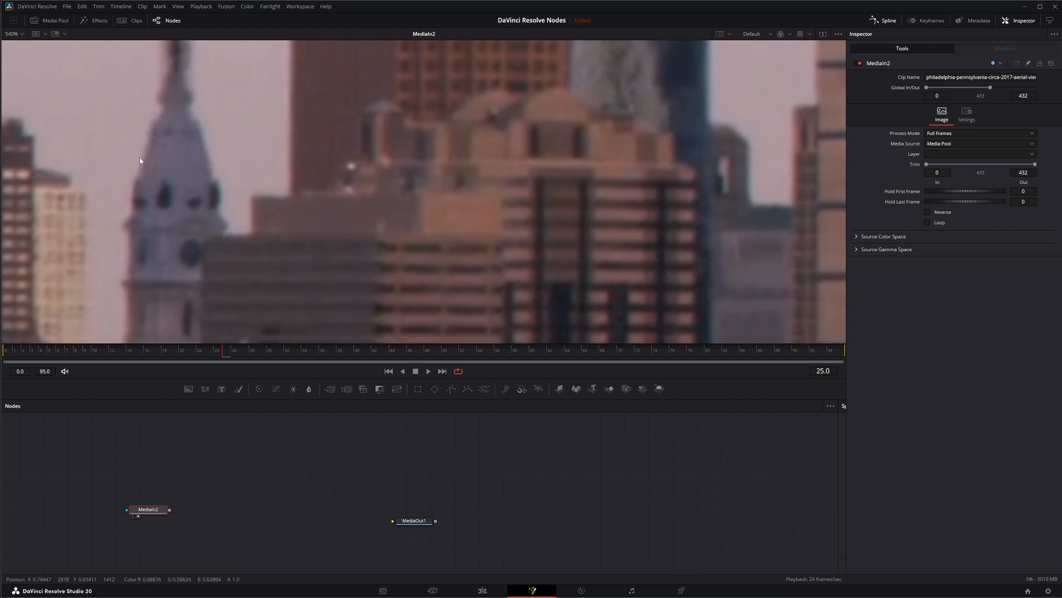
{"action": "mouse_move", "coordinate": [160, 108]}
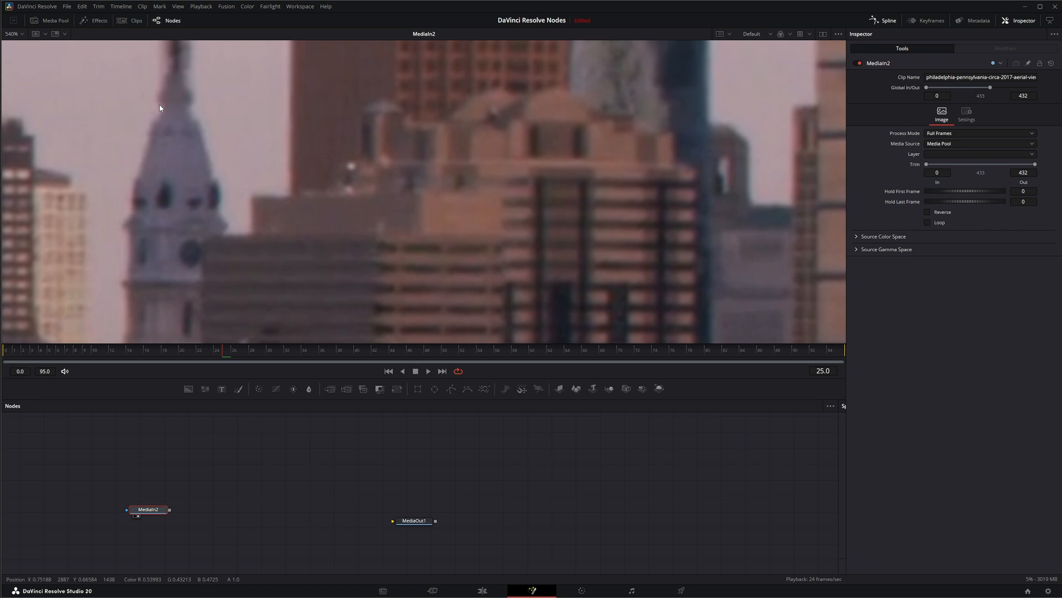
{"action": "mouse_move", "coordinate": [171, 231]}
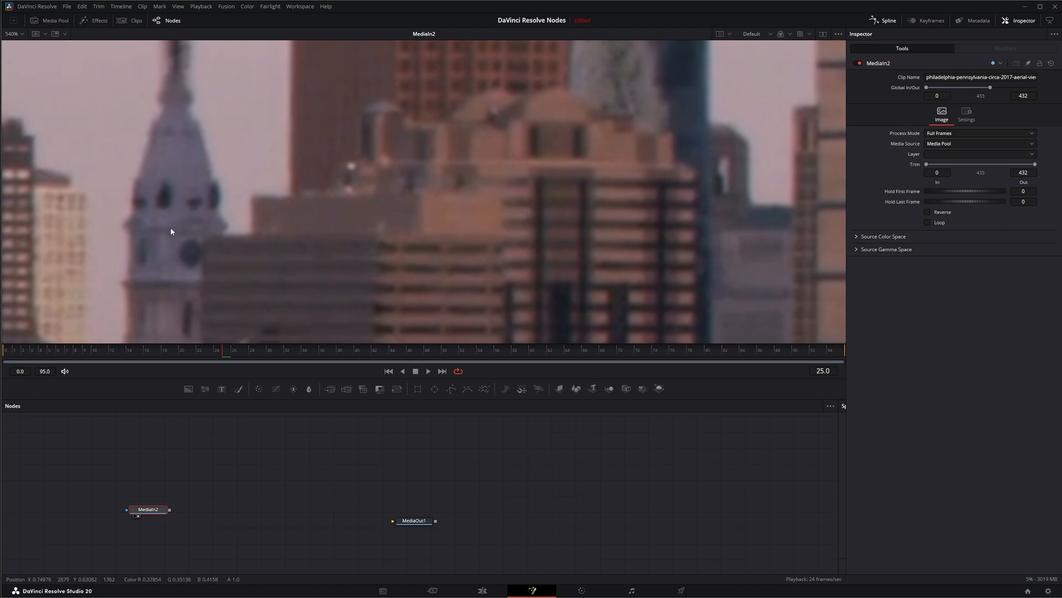
{"action": "mouse_move", "coordinate": [232, 229]}
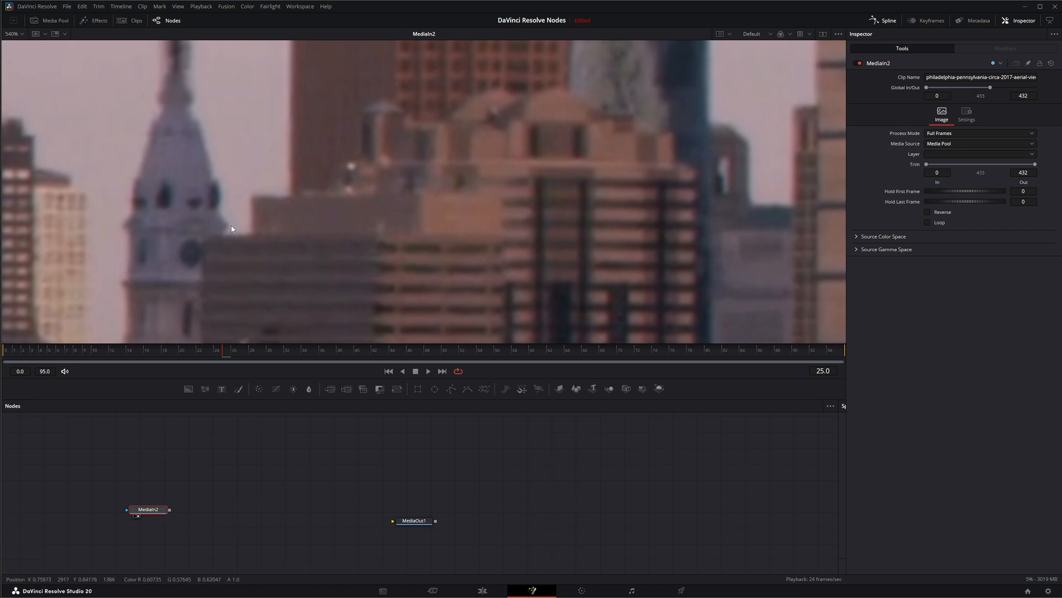
{"action": "mouse_move", "coordinate": [127, 256]}
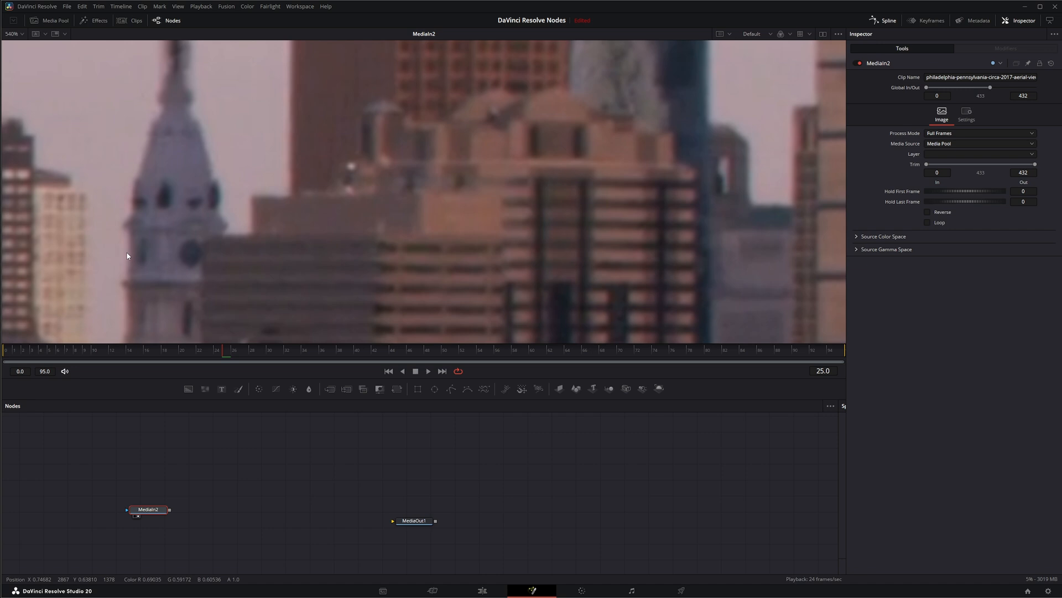
{"action": "mouse_move", "coordinate": [120, 249]}
{"action": "type", "text": "c"}
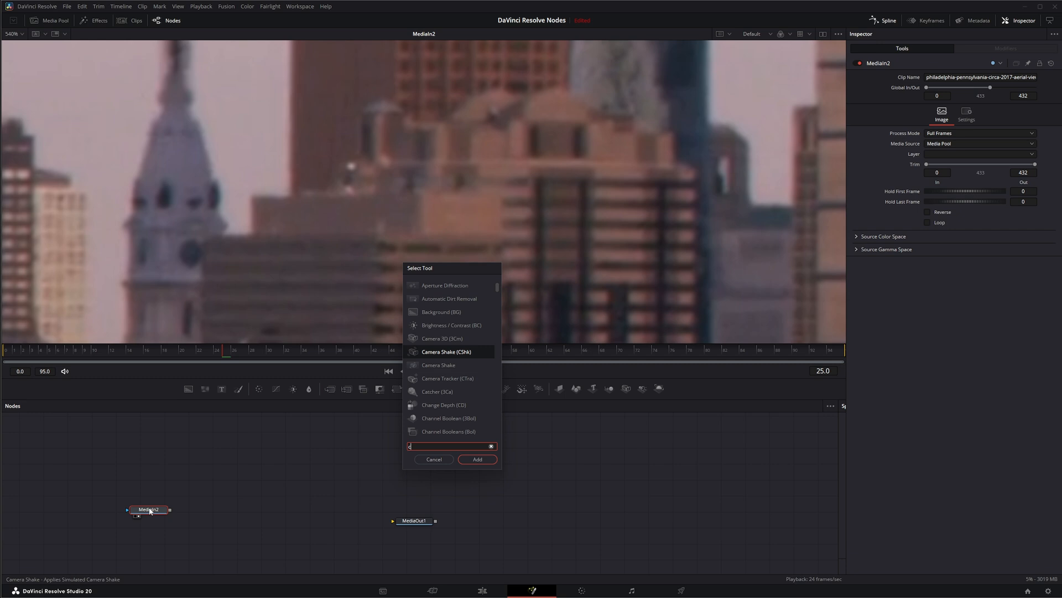
Search 'hro' in Select Tool and add Chromatic Aberration Removal after MediaIn2.
{"action": "type", "text": "hromatic Aberration Removal"}
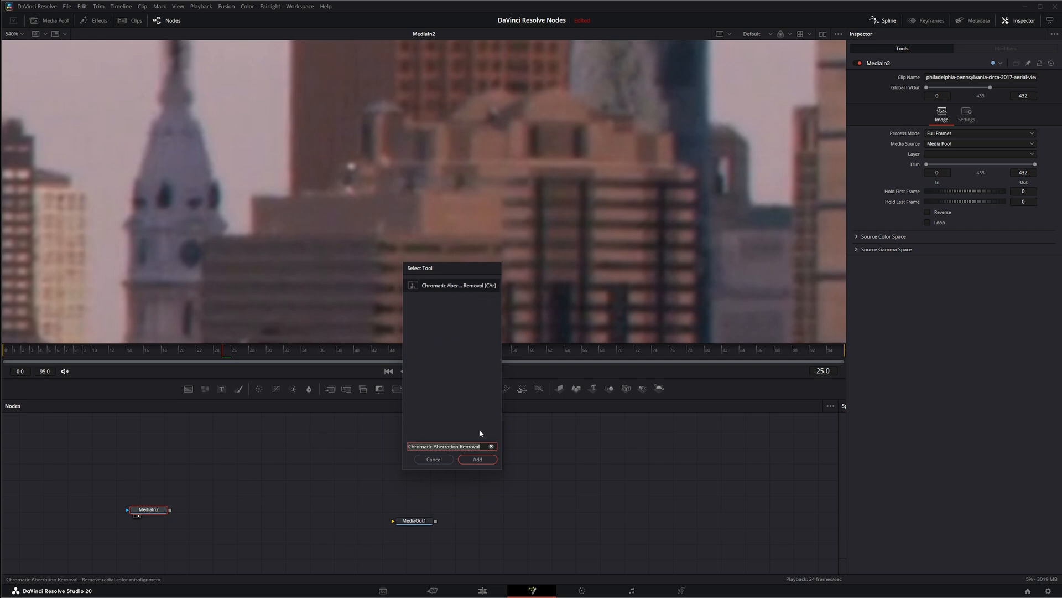
{"action": "left_click", "coordinate": [477, 458]}
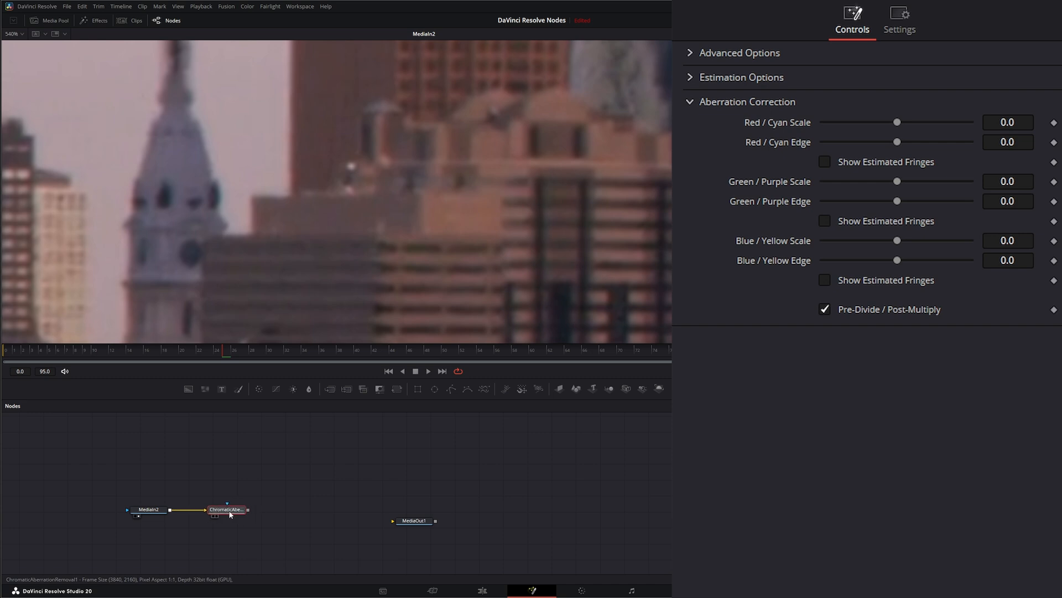
Drag the Chromatic Aberration Removal node between MediaIn2 and MediaOut1.
{"action": "left_click", "coordinate": [229, 509]}
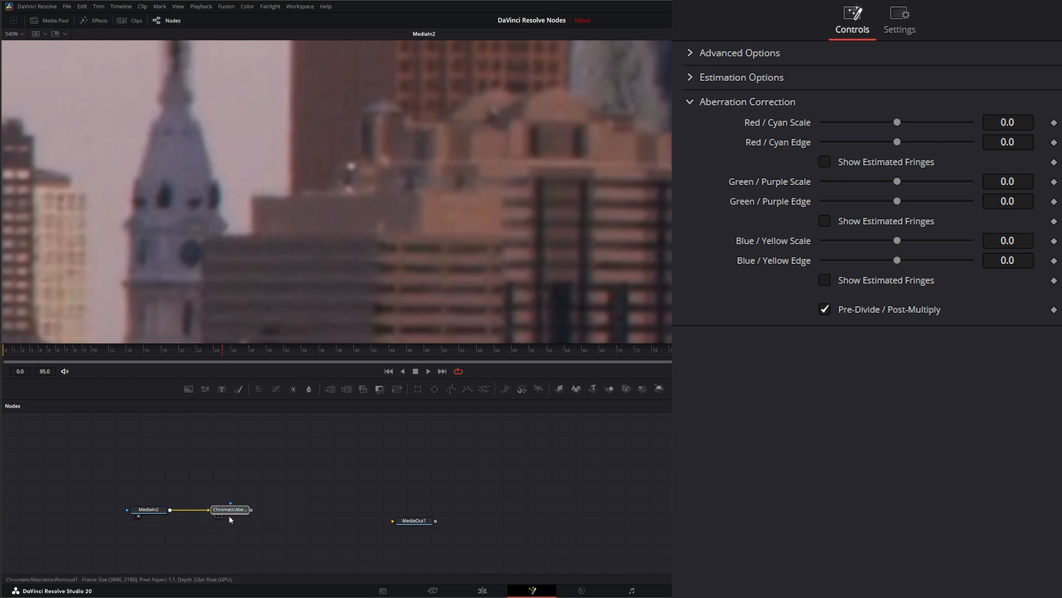
{"action": "left_click", "coordinate": [233, 509]}
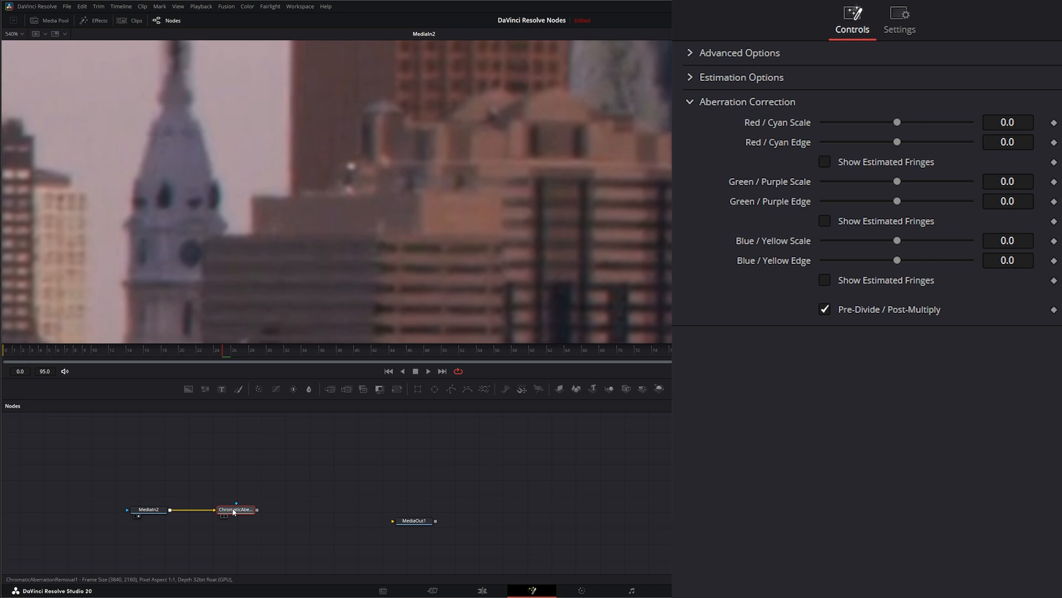
{"action": "mouse_move", "coordinate": [498, 549]}
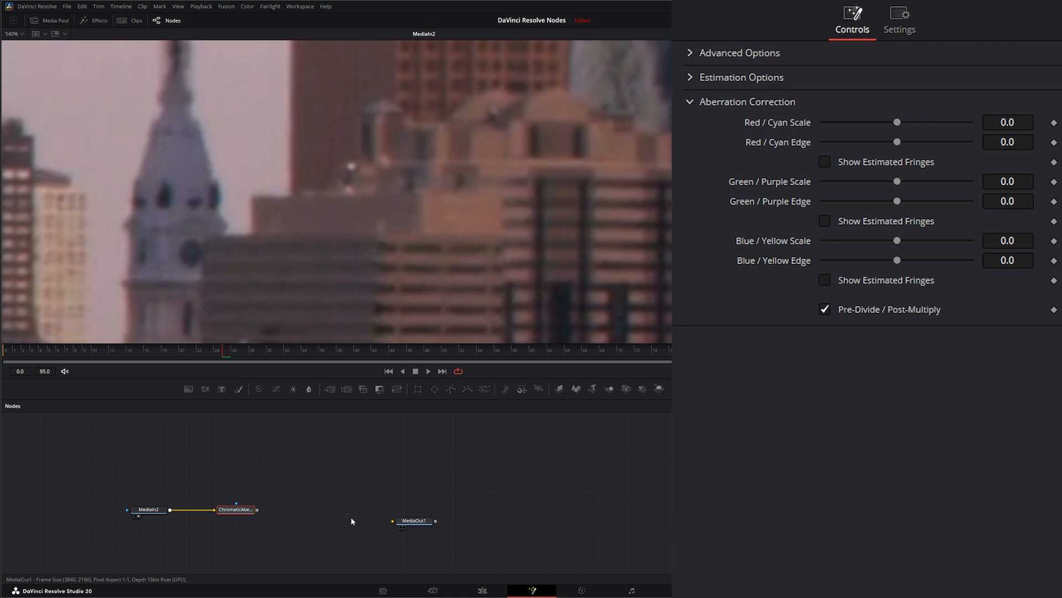
{"action": "left_click", "coordinate": [236, 509]}
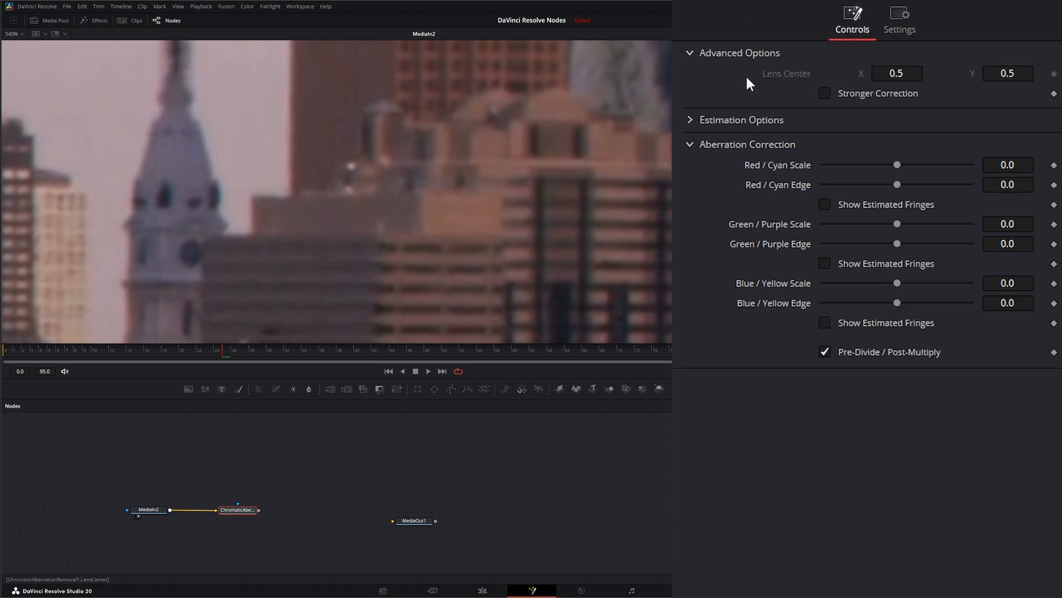
{"action": "mouse_move", "coordinate": [786, 84]}
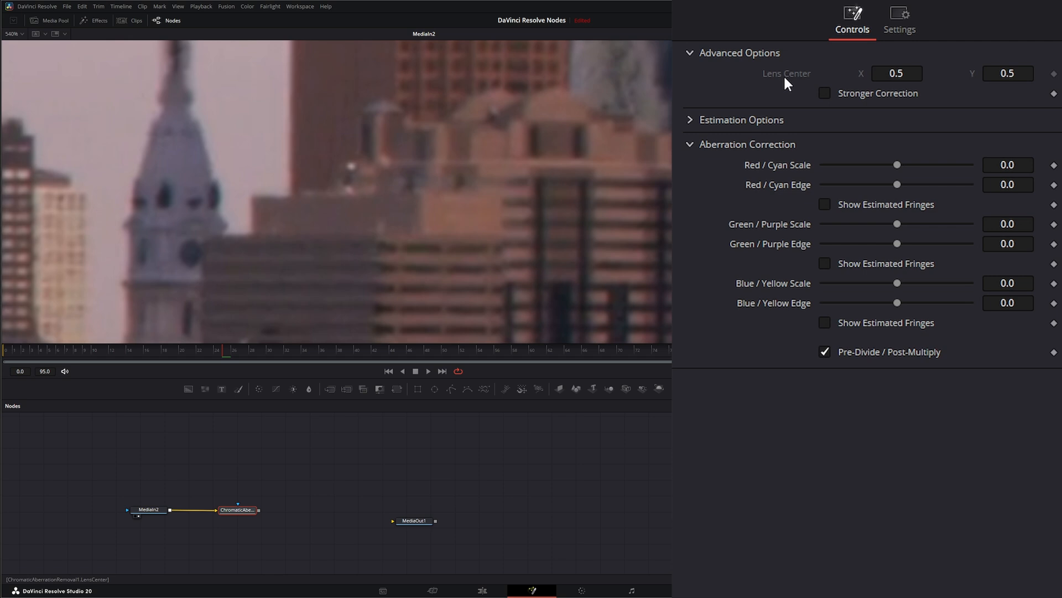
Toggle Stronger Correction on and back off, leaving Lens Center at 0.5/0.5.
{"action": "left_click", "coordinate": [823, 93]}
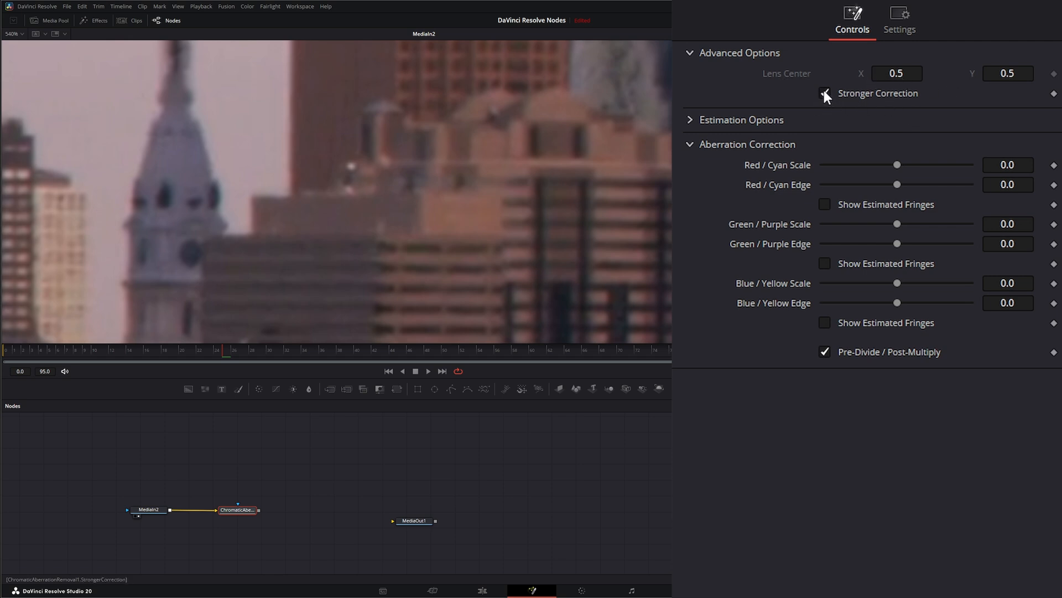
{"action": "left_click", "coordinate": [823, 93]}
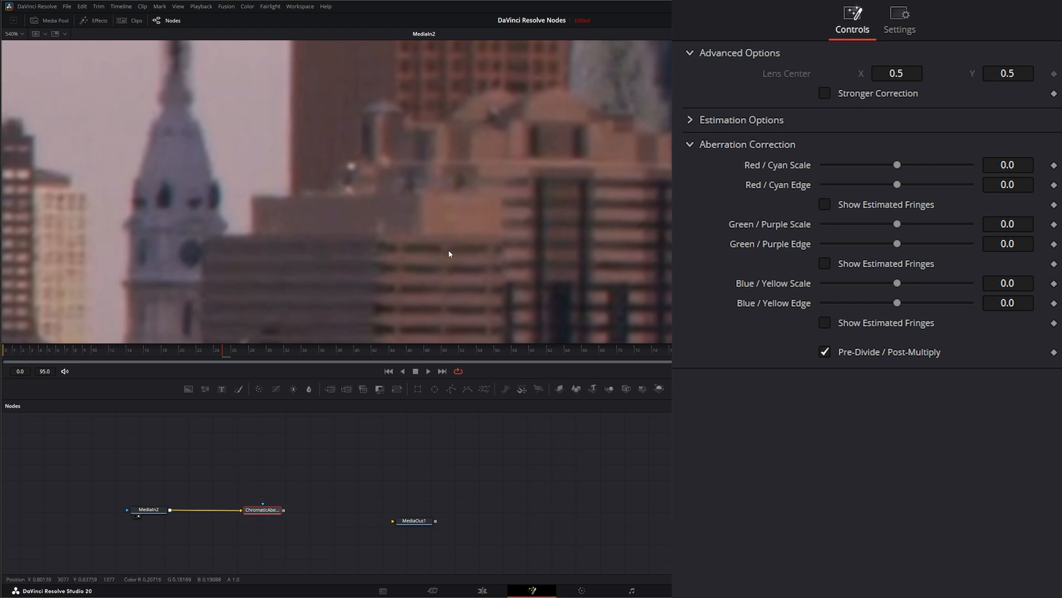
{"action": "mouse_move", "coordinate": [558, 184]}
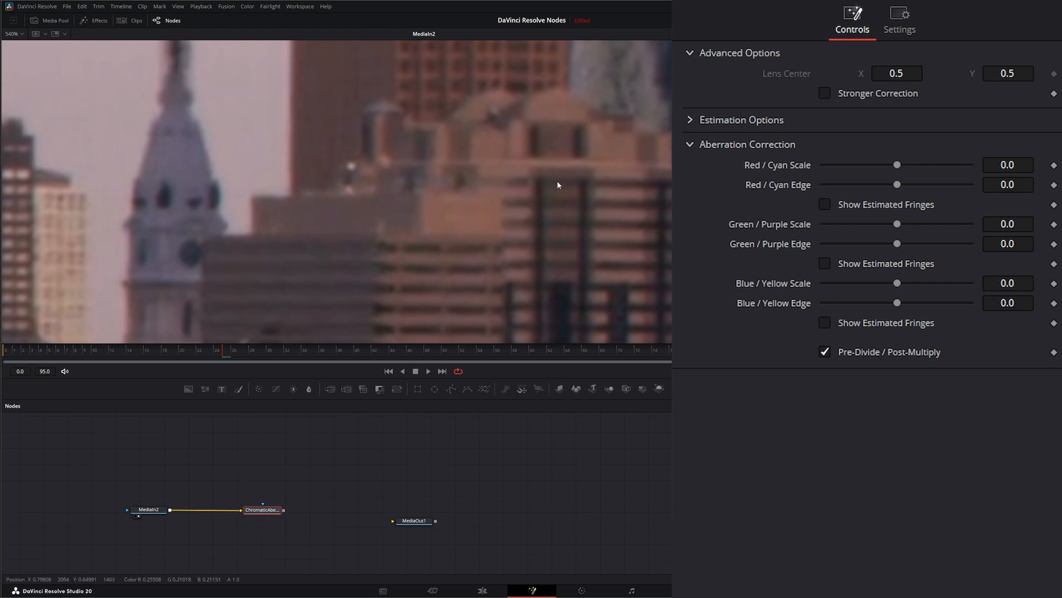
{"action": "mouse_move", "coordinate": [909, 53]}
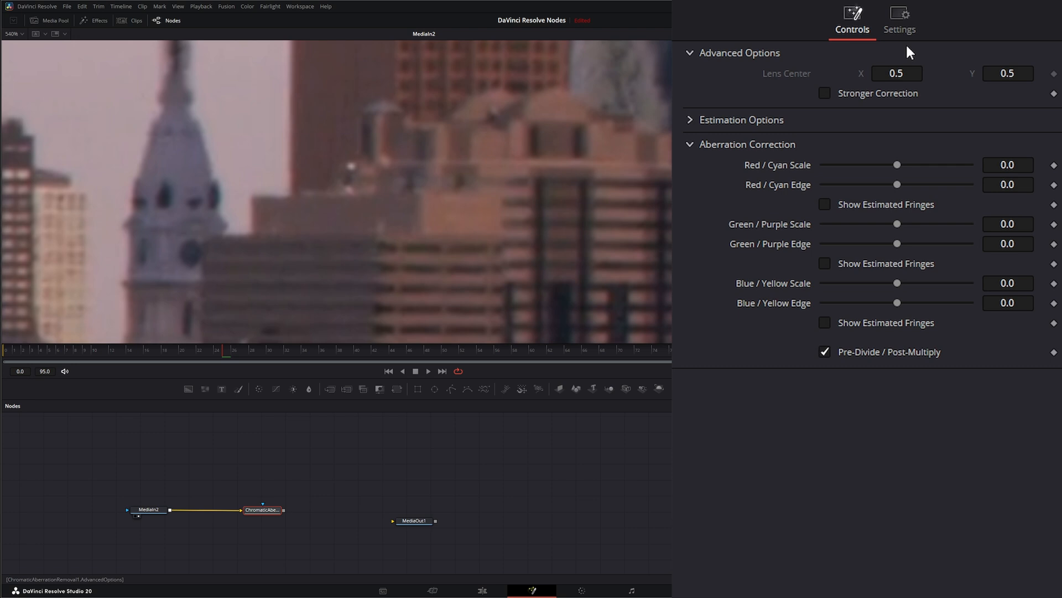
{"action": "mouse_move", "coordinate": [851, 79]}
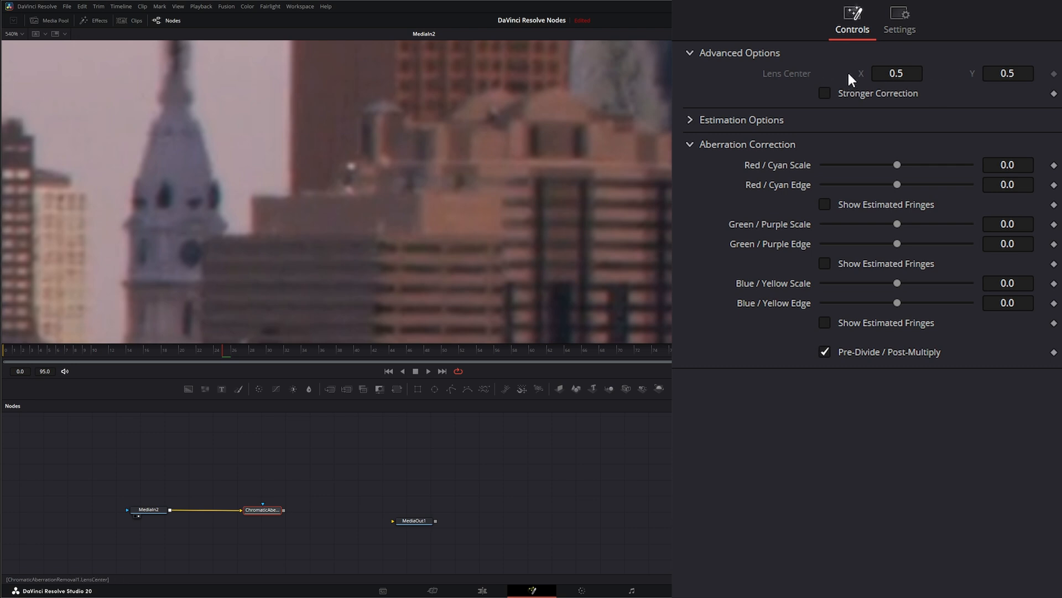
{"action": "mouse_move", "coordinate": [874, 74]}
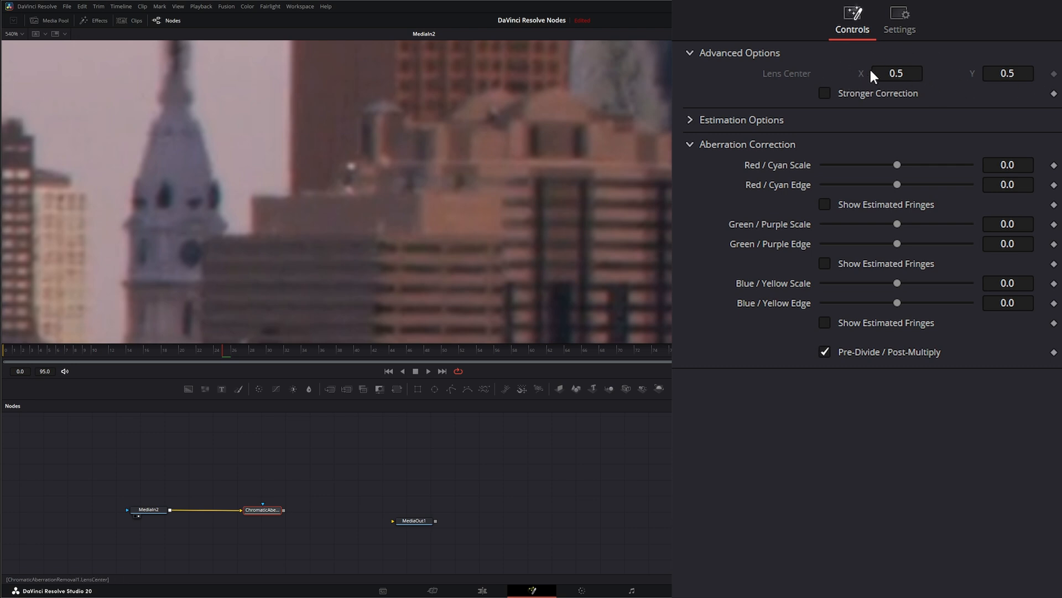
{"action": "mouse_move", "coordinate": [757, 82]}
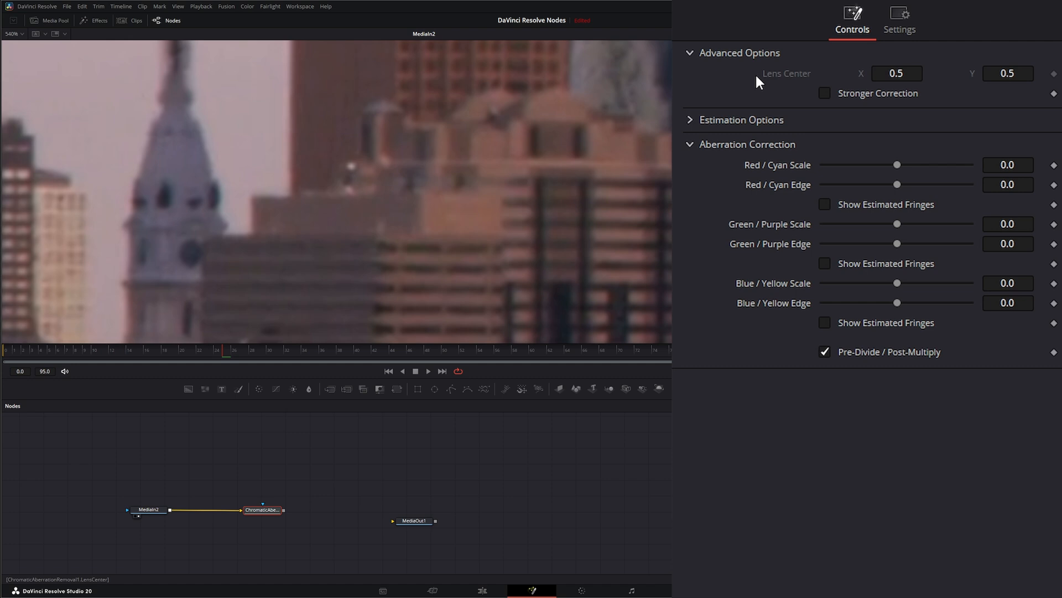
{"action": "mouse_move", "coordinate": [543, 538]}
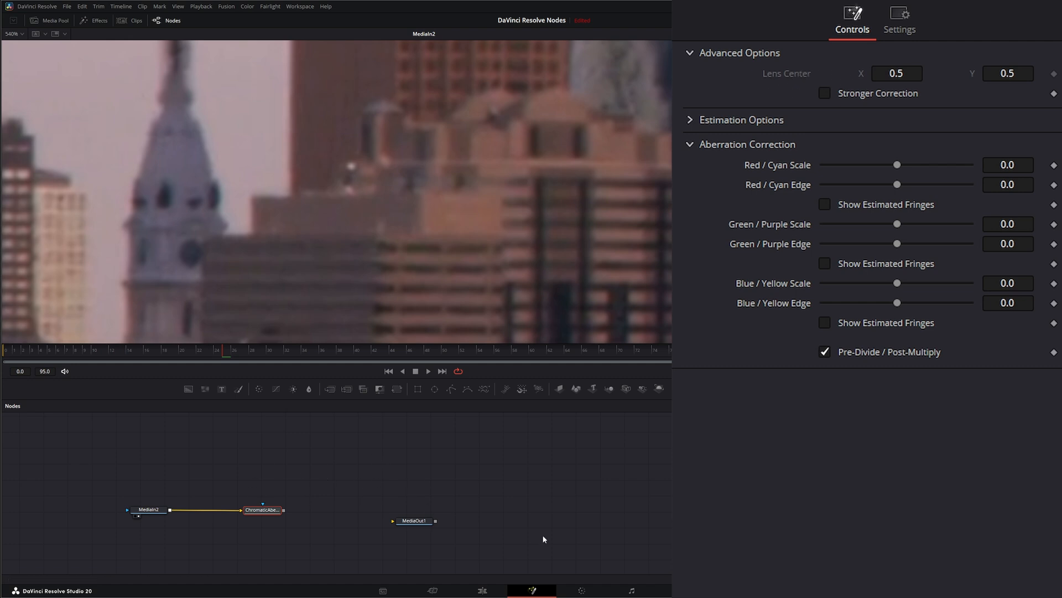
{"action": "mouse_move", "coordinate": [584, 591]}
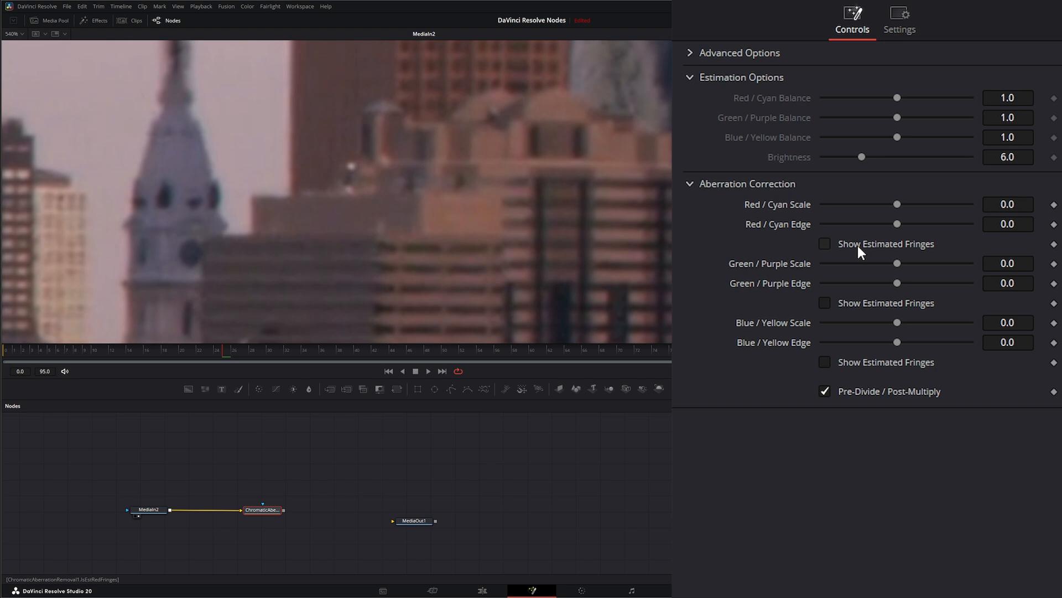
{"action": "mouse_move", "coordinate": [884, 357]}
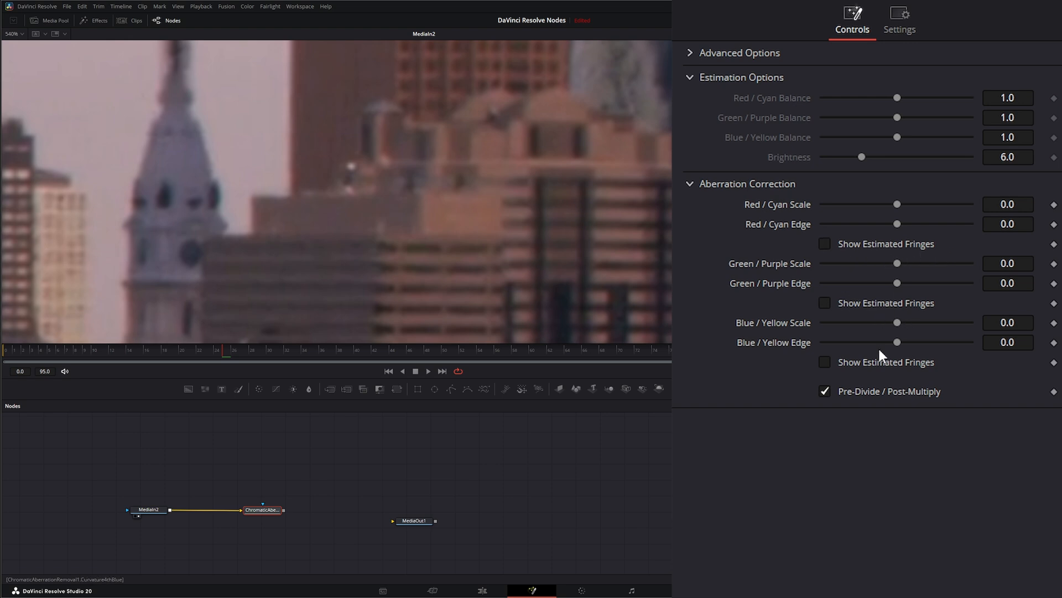
Tick Show Estimated Fringes under Red / Cyan.
{"action": "left_click", "coordinate": [824, 244]}
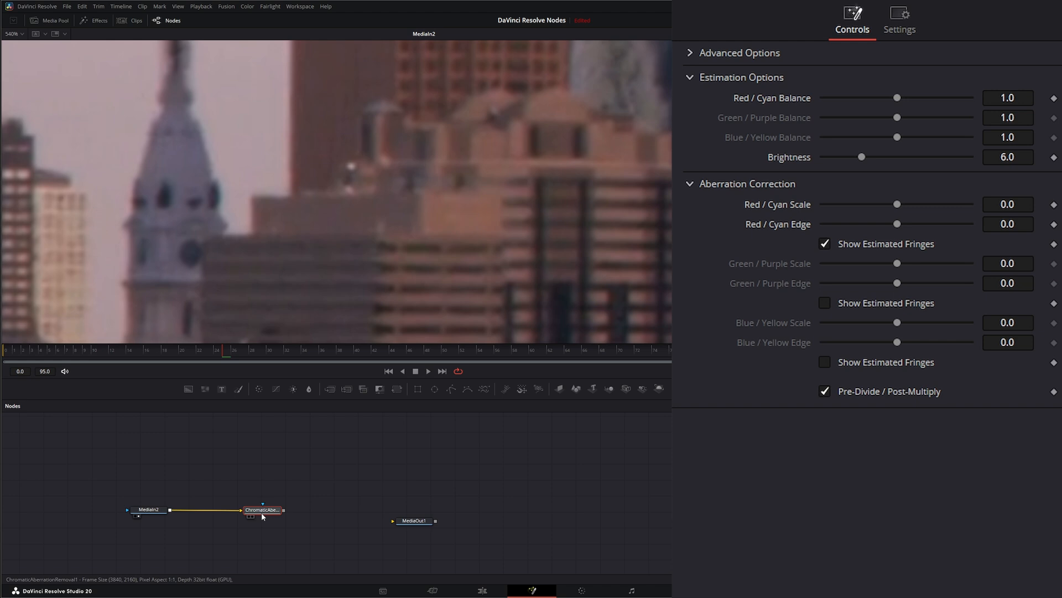
View the Chromatic Aberration Removal node's output in the viewer.
{"action": "left_click", "coordinate": [262, 509]}
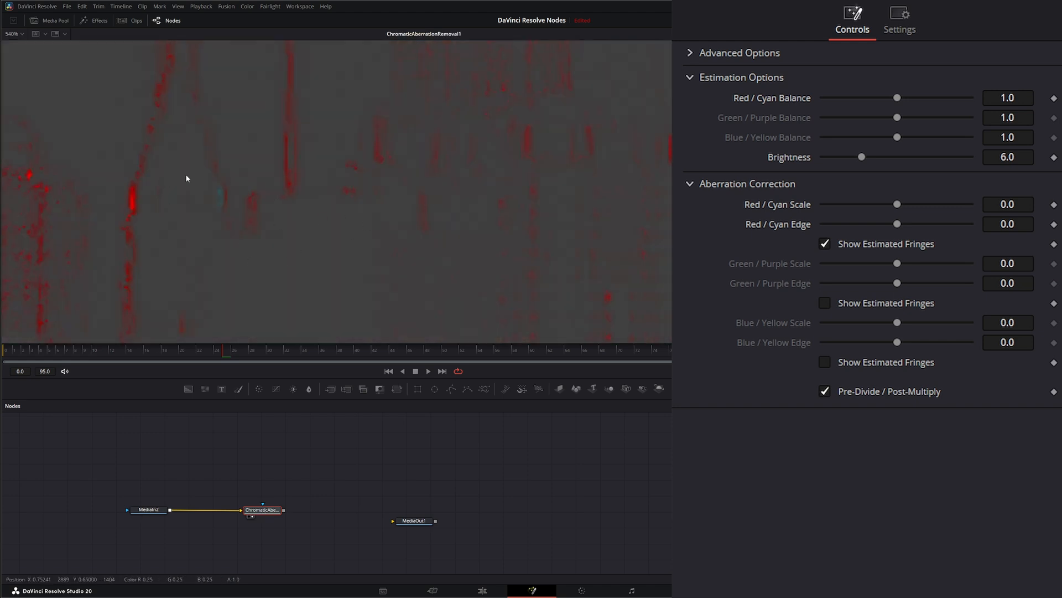
{"action": "mouse_move", "coordinate": [161, 181]}
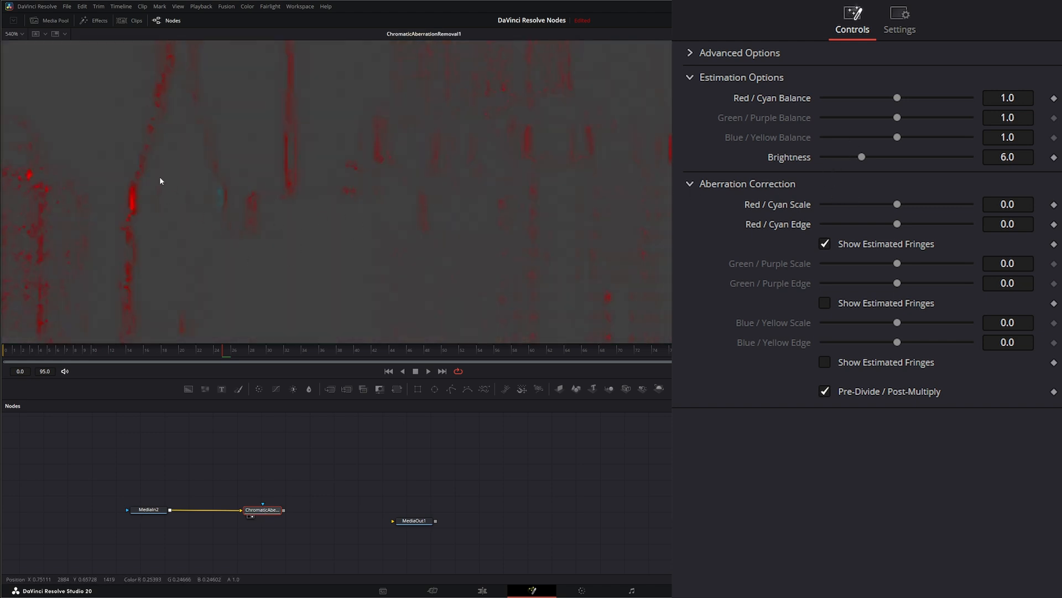
{"action": "mouse_move", "coordinate": [136, 203]}
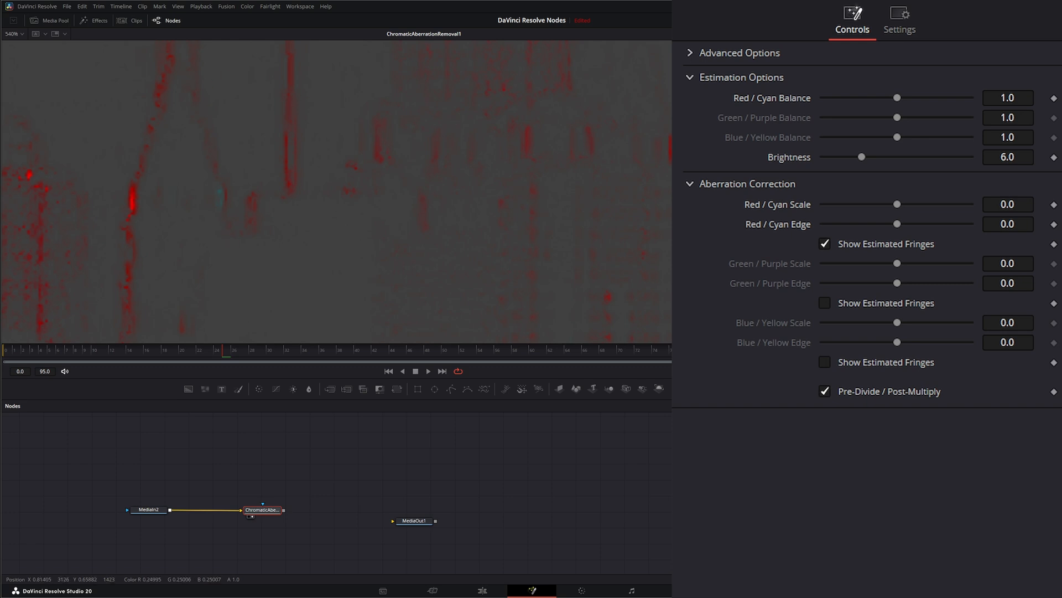
{"action": "mouse_move", "coordinate": [948, 100]}
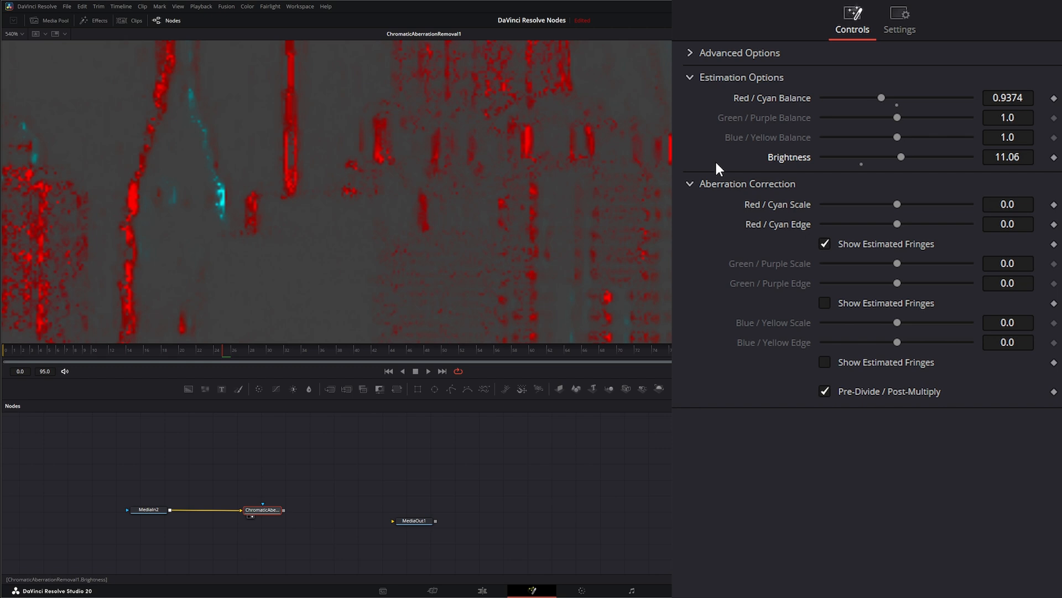
{"action": "mouse_move", "coordinate": [897, 133]}
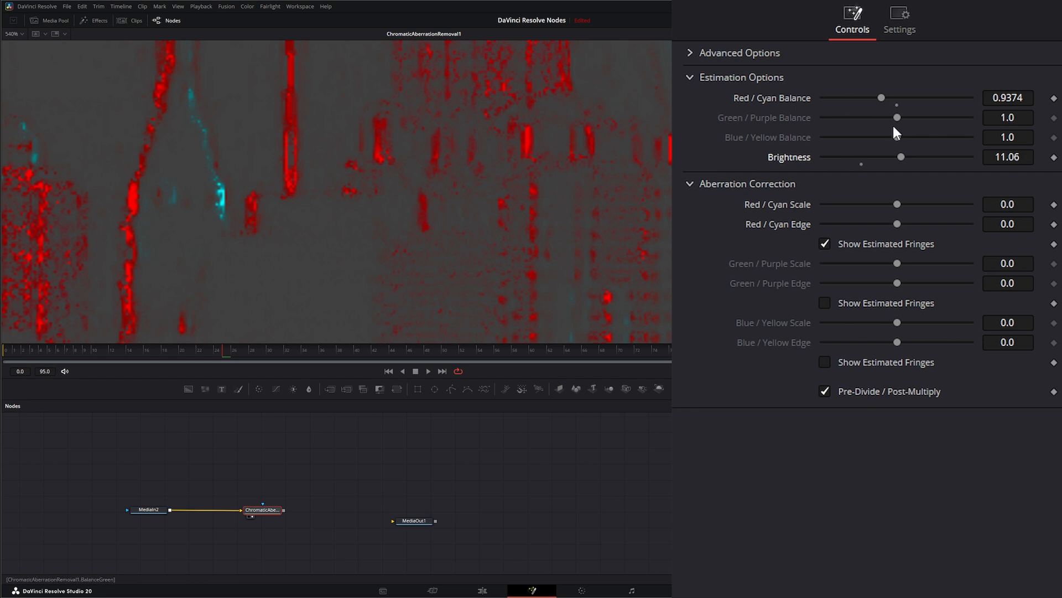
{"action": "mouse_move", "coordinate": [286, 516]}
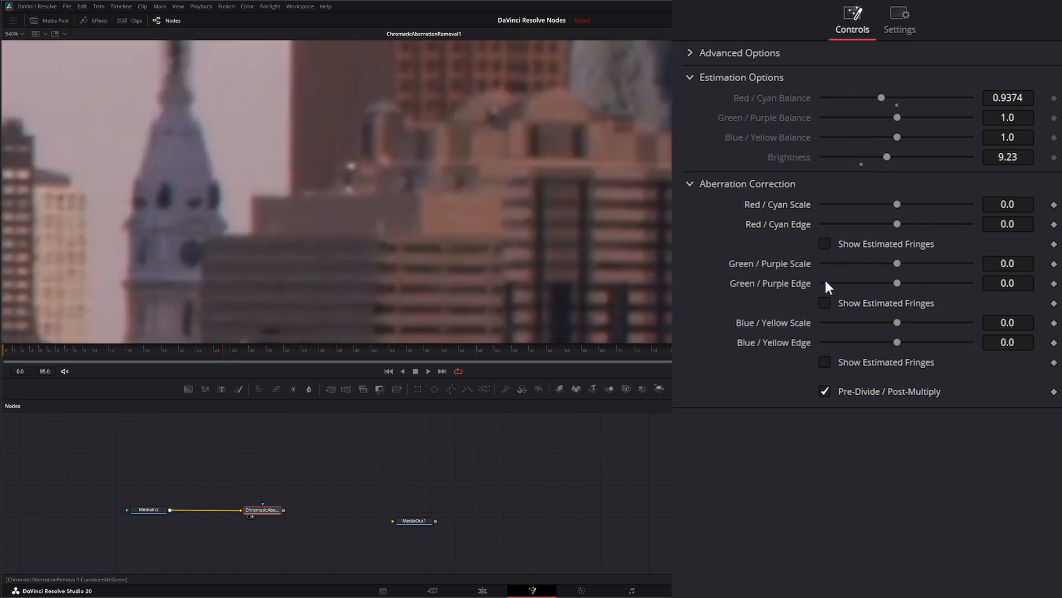
Turn on the Green/Purple Show Estimated Fringes preview.
{"action": "left_click", "coordinate": [824, 302]}
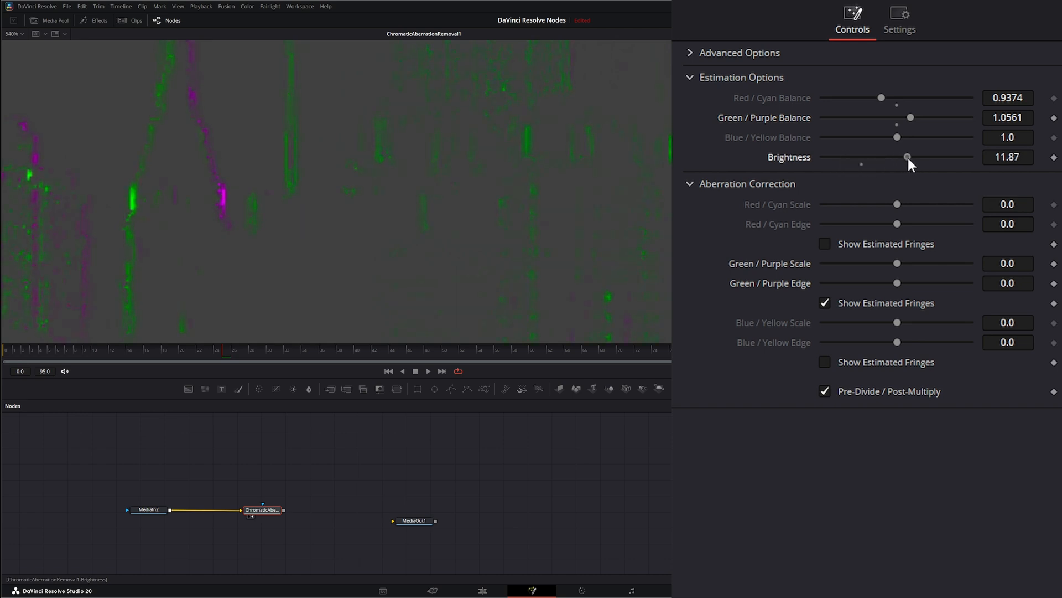
{"action": "mouse_move", "coordinate": [793, 156]}
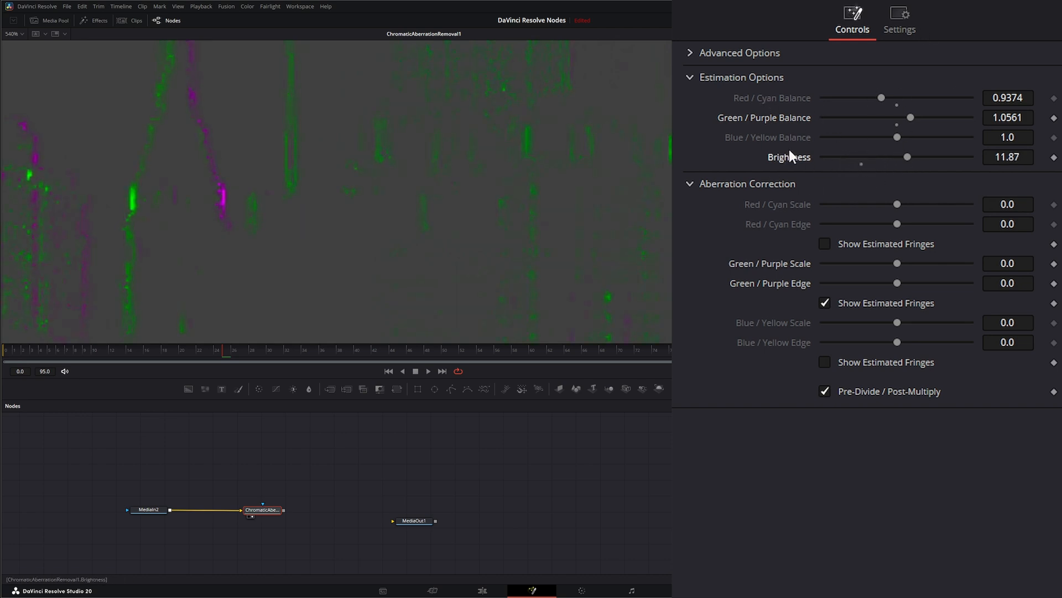
{"action": "mouse_move", "coordinate": [791, 378]}
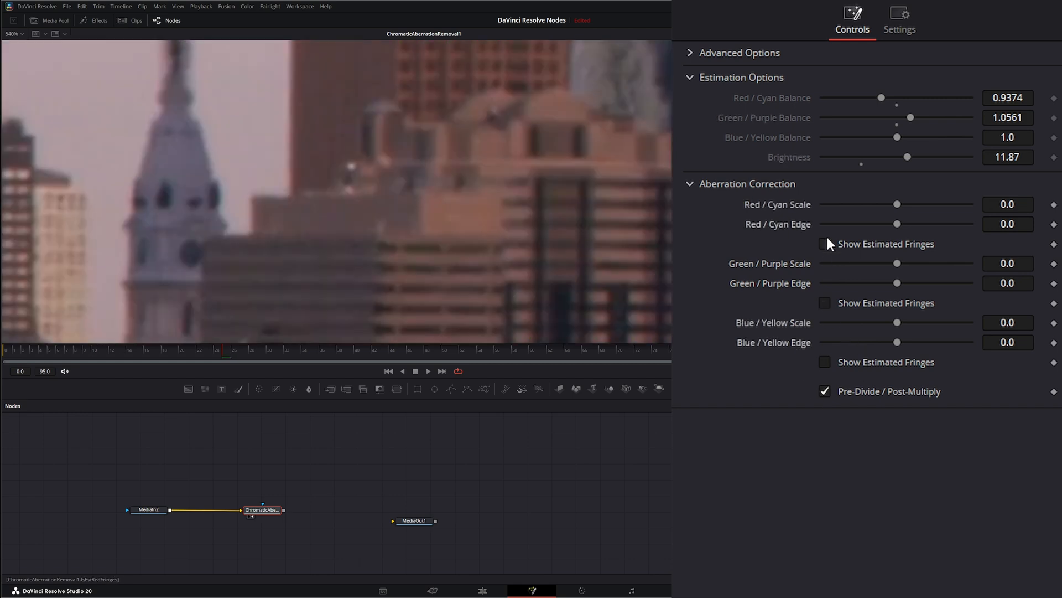
Turn on the Red/Cyan Show Estimated Fringes preview.
{"action": "left_click", "coordinate": [824, 244]}
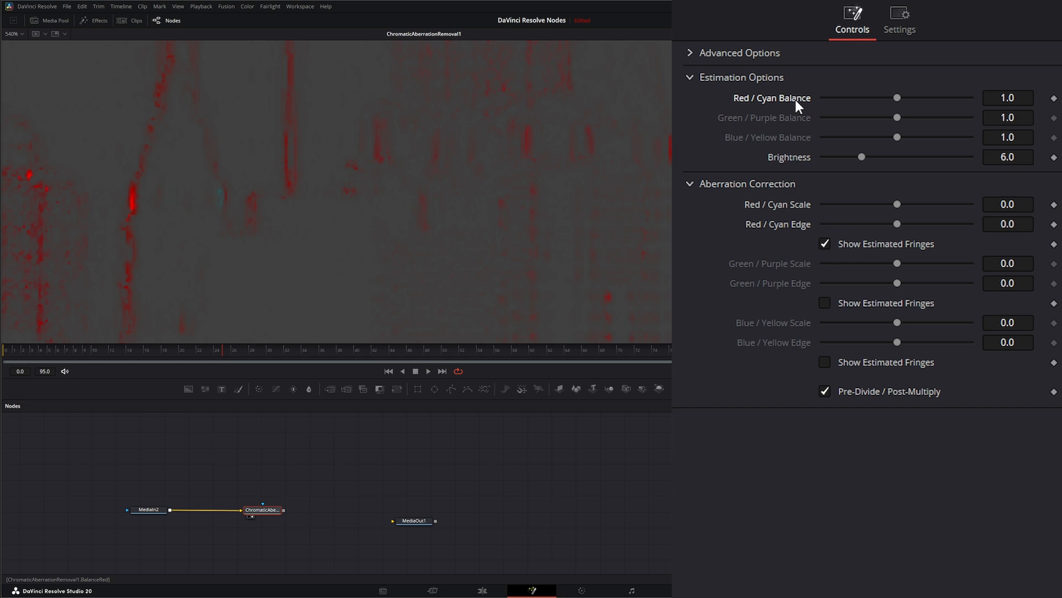
{"action": "mouse_move", "coordinate": [767, 203]}
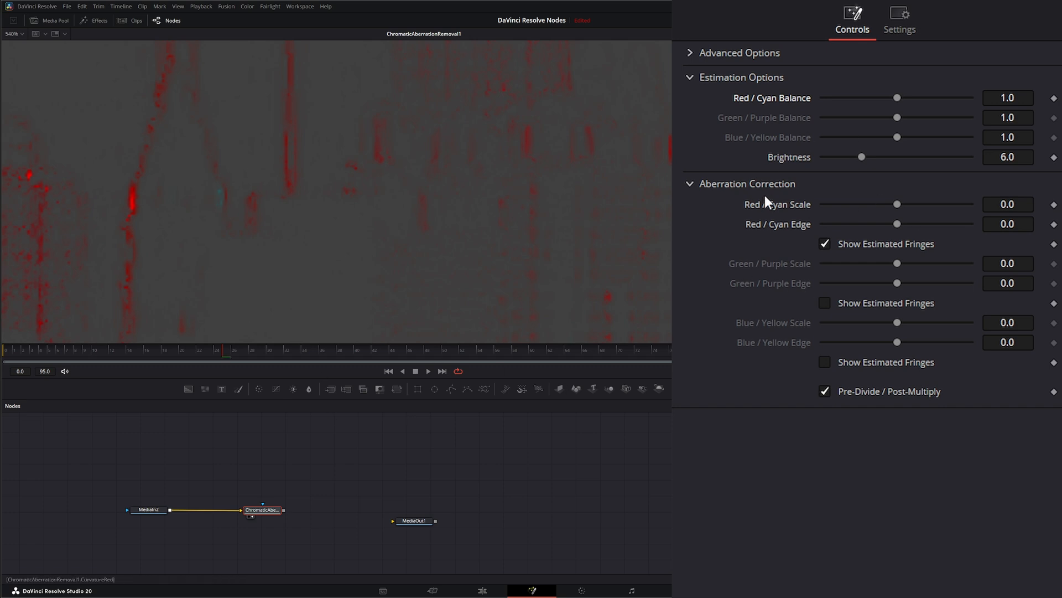
{"action": "mouse_move", "coordinate": [778, 214]}
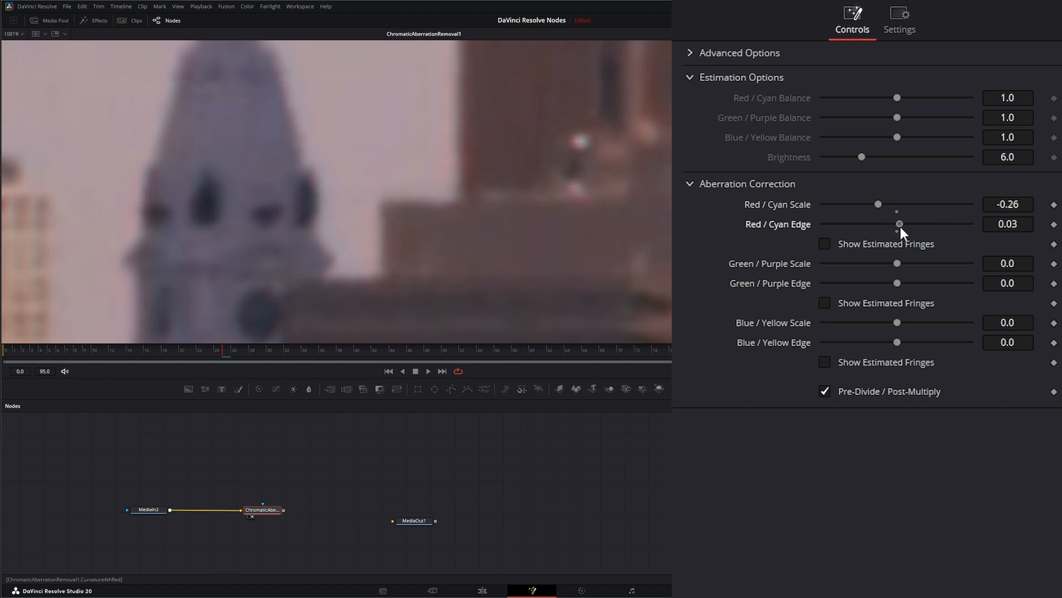
{"action": "mouse_move", "coordinate": [833, 275]}
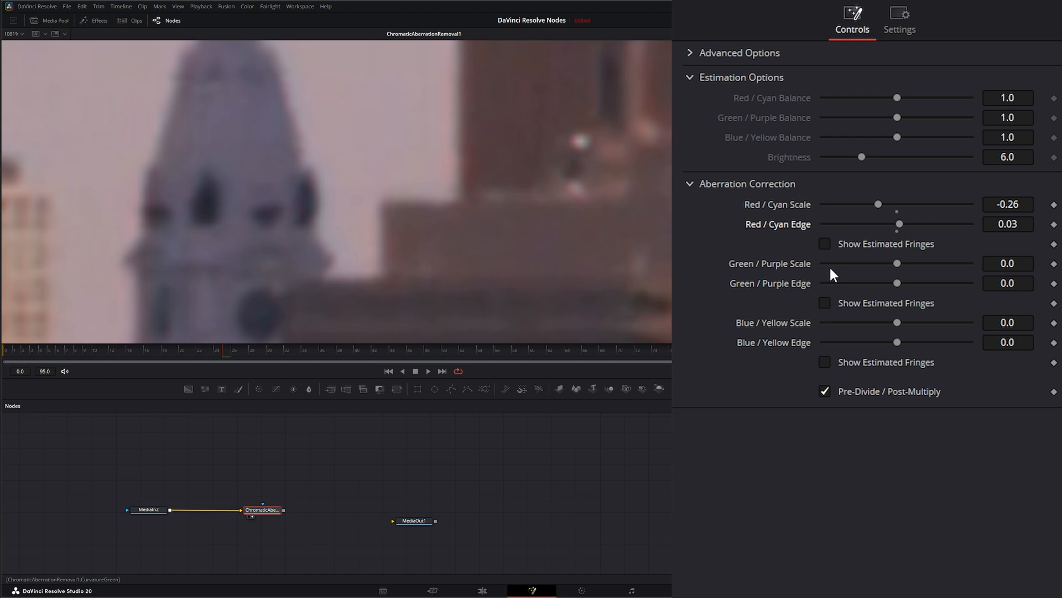
Toggle the Green/Purple and Blue/Yellow estimated fringe previews on and off.
{"action": "left_click", "coordinate": [824, 303]}
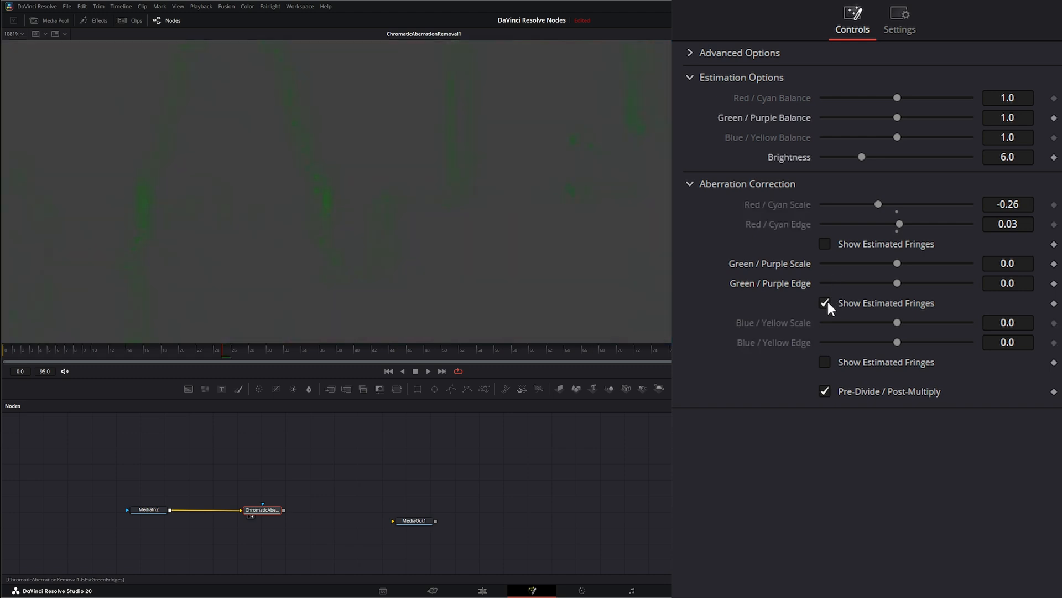
{"action": "mouse_move", "coordinate": [777, 313]}
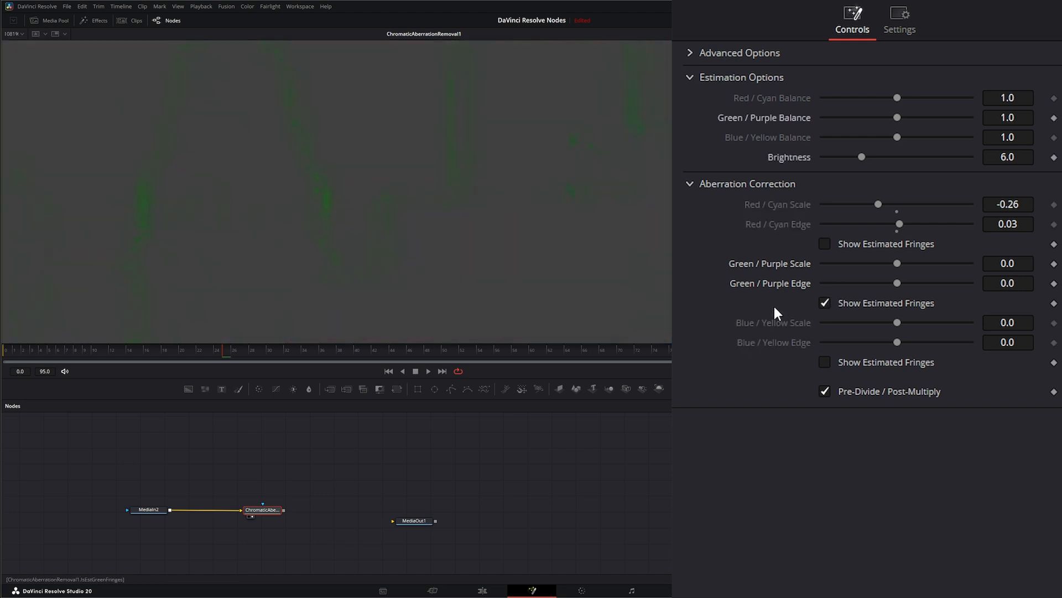
{"action": "left_click", "coordinate": [824, 302]}
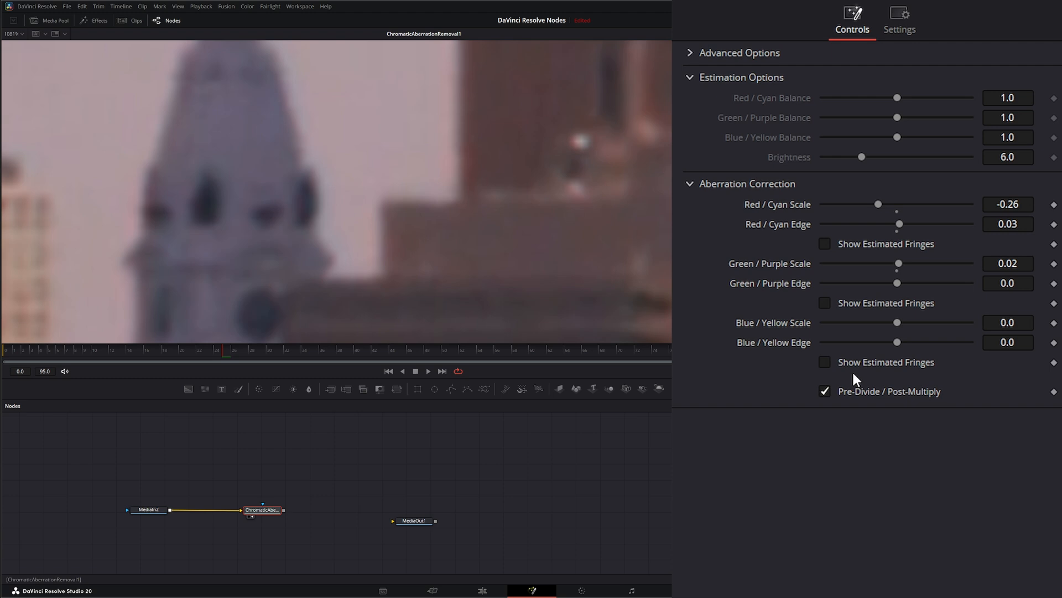
{"action": "left_click", "coordinate": [825, 362]}
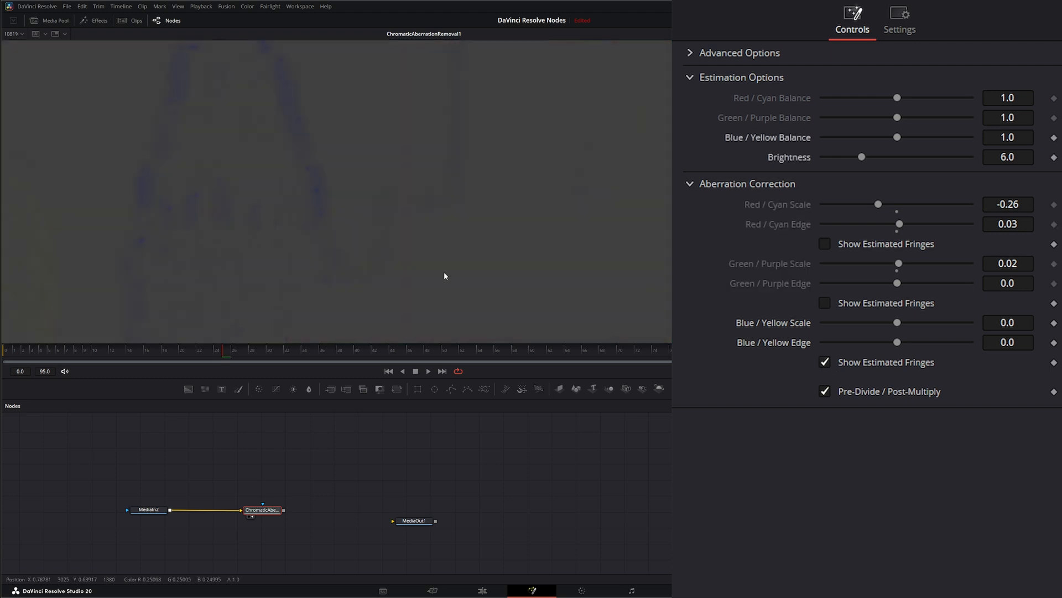
{"action": "mouse_move", "coordinate": [784, 374]}
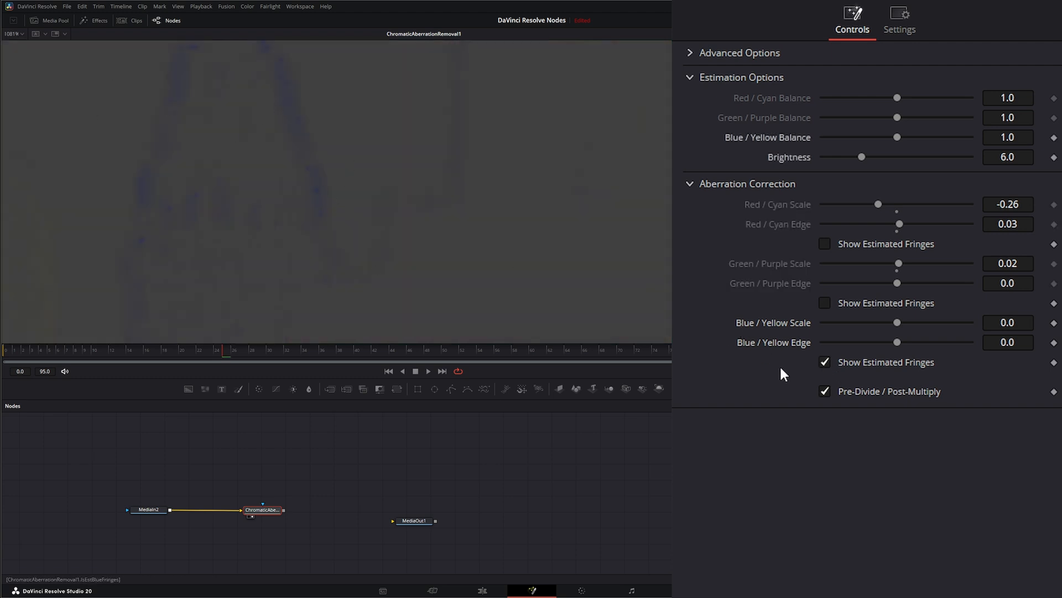
{"action": "left_click", "coordinate": [824, 362]}
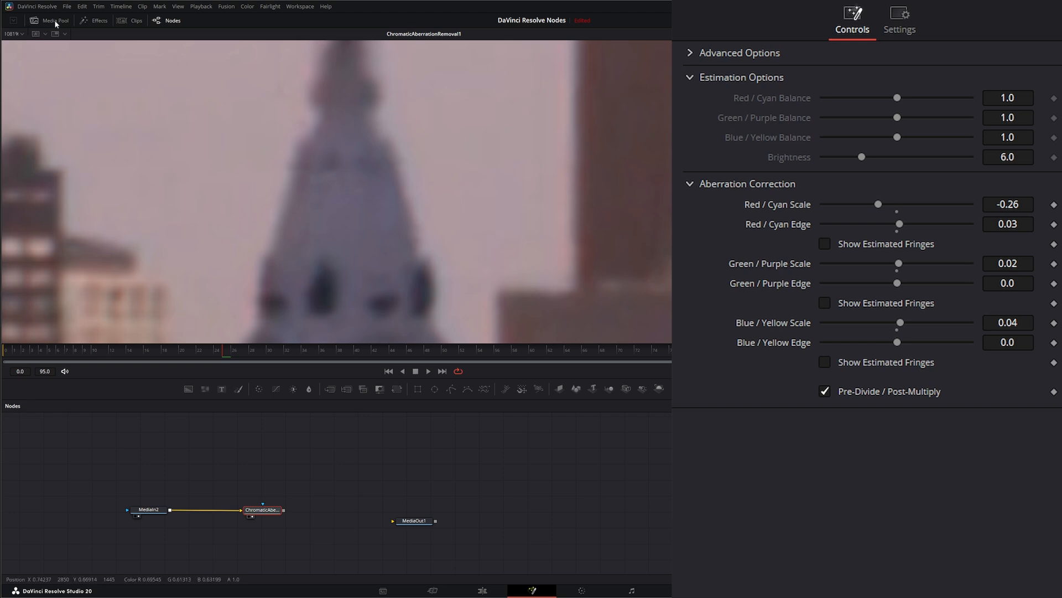
{"action": "mouse_move", "coordinate": [296, 449]}
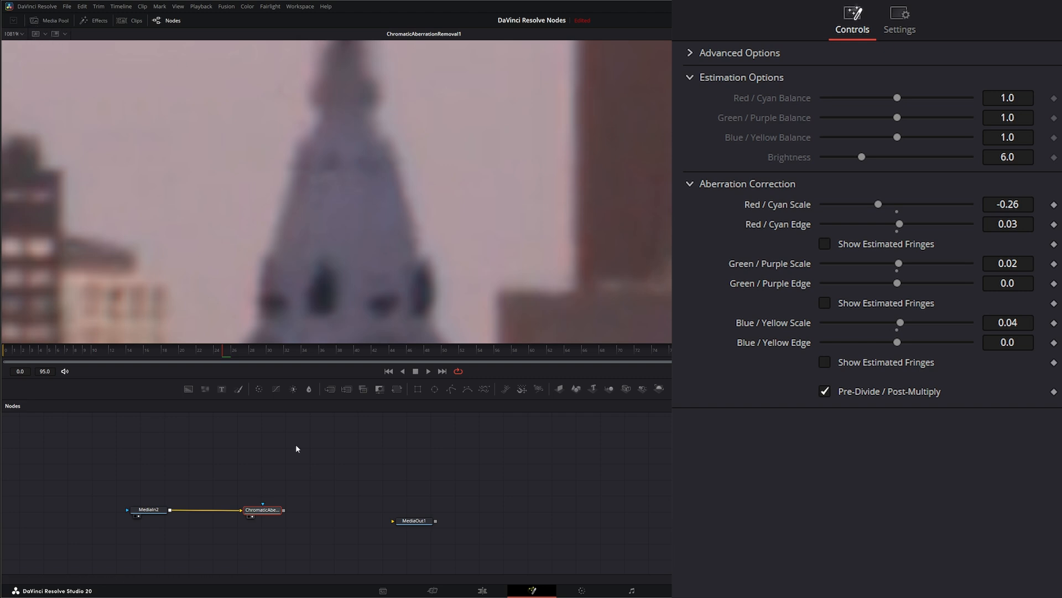
{"action": "mouse_move", "coordinate": [193, 142]}
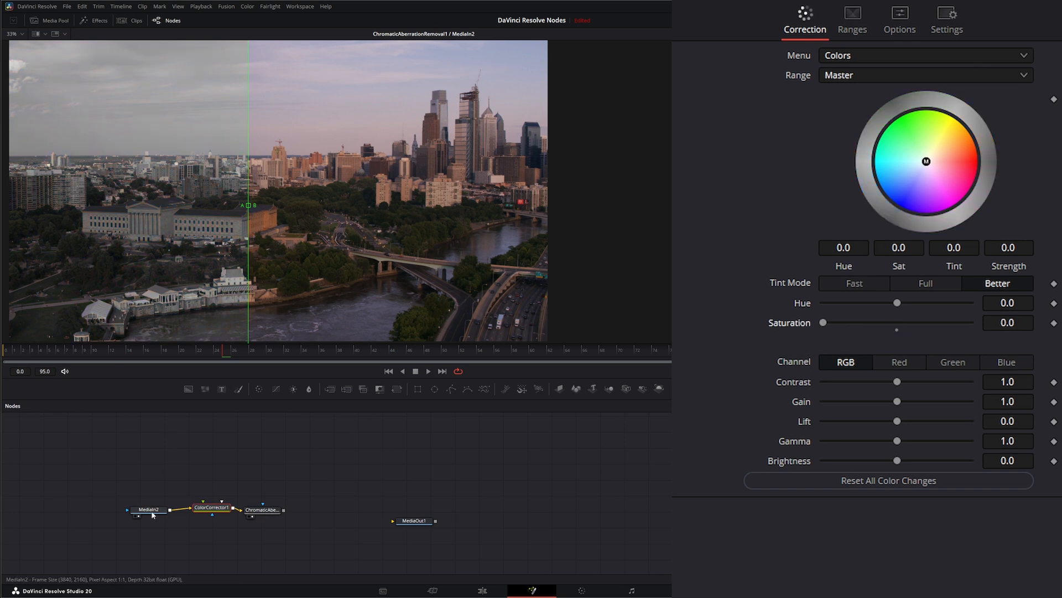
Load MediaIn2 into one side of the A/B wipe comparison.
{"action": "left_click", "coordinate": [148, 509]}
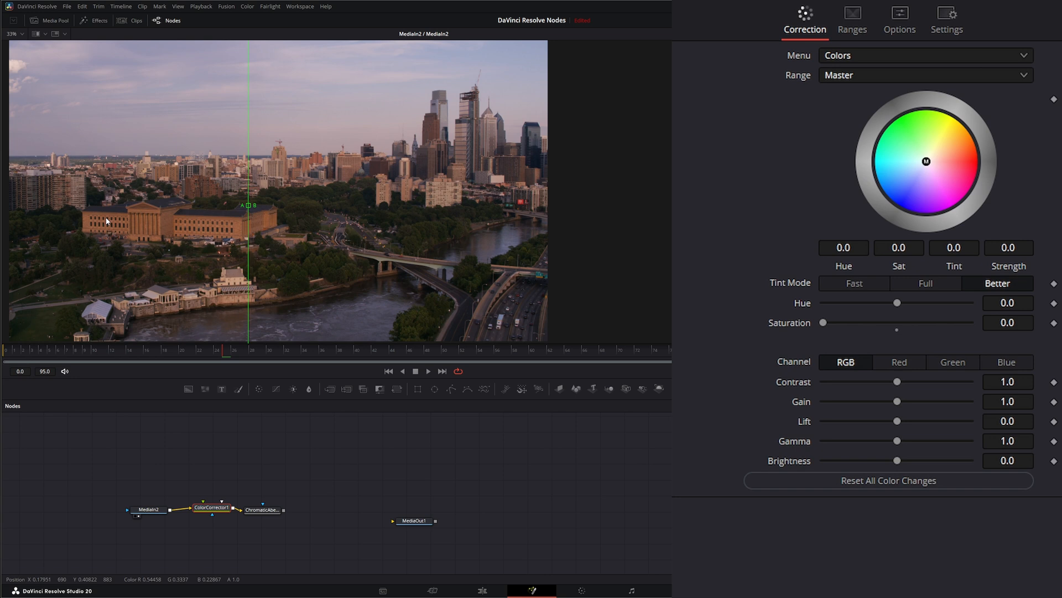
{"action": "left_click", "coordinate": [147, 508]}
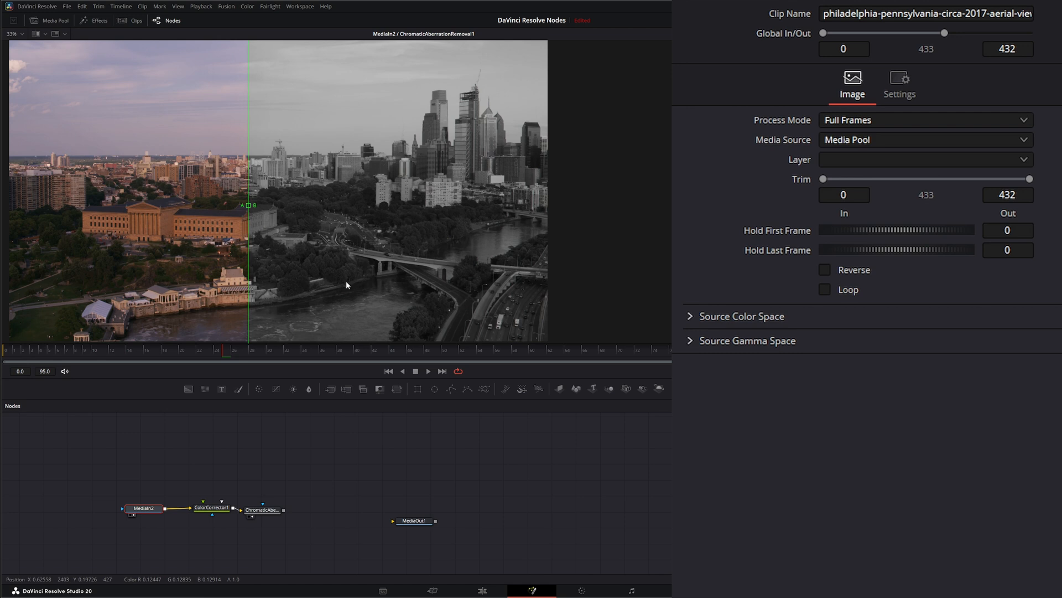
{"action": "mouse_move", "coordinate": [250, 208]}
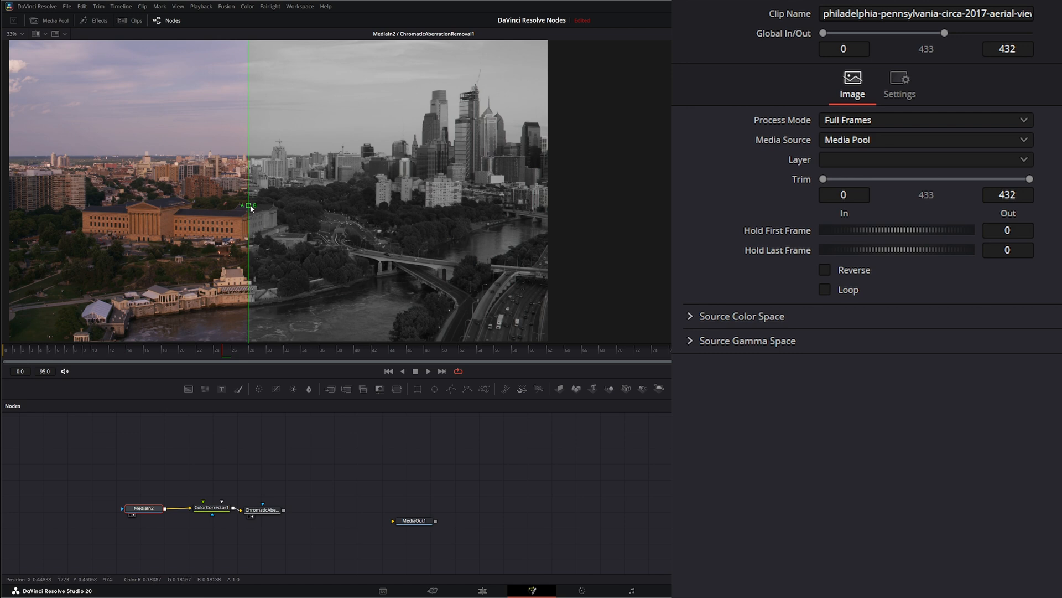
Move the A/B wipe split right across the skyline and zoom in.
{"action": "left_click_drag", "start_coordinate": [251, 207], "coordinate": [308, 228]}
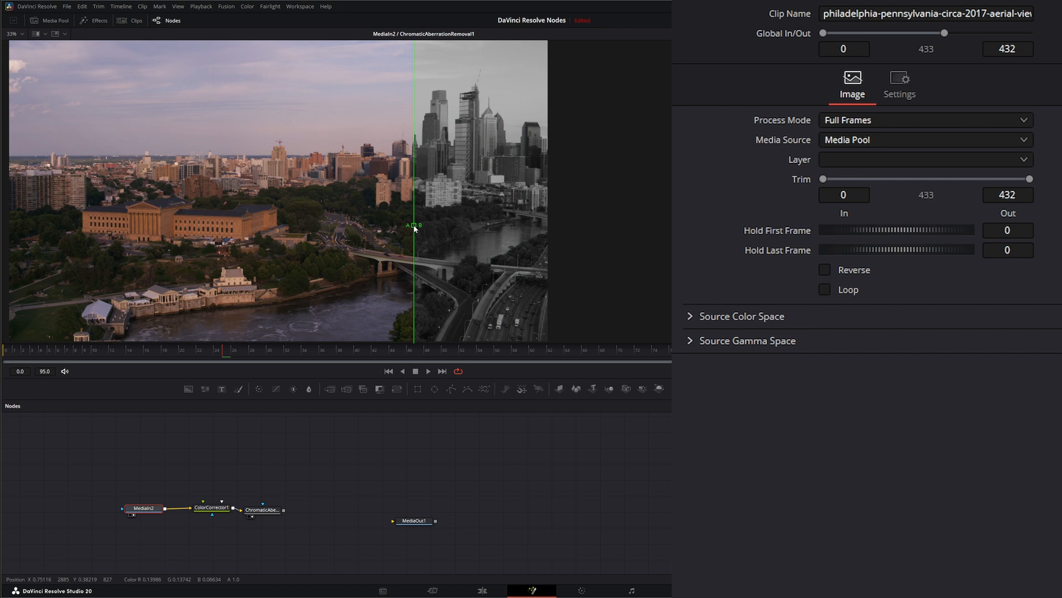
{"action": "scroll", "scroll_direction": "up", "scroll_amount": 3}
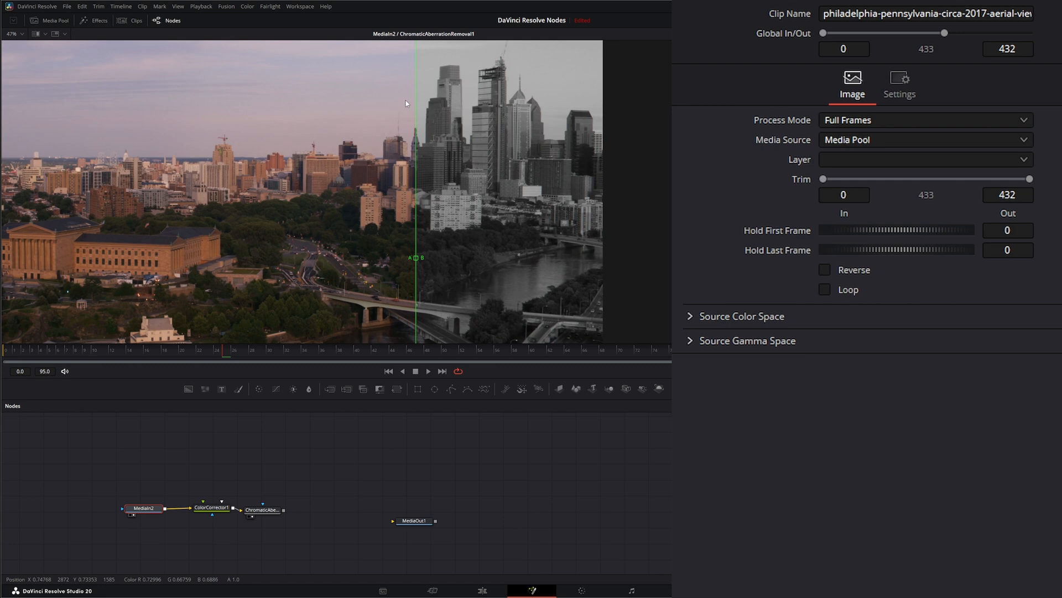
{"action": "mouse_move", "coordinate": [414, 315]}
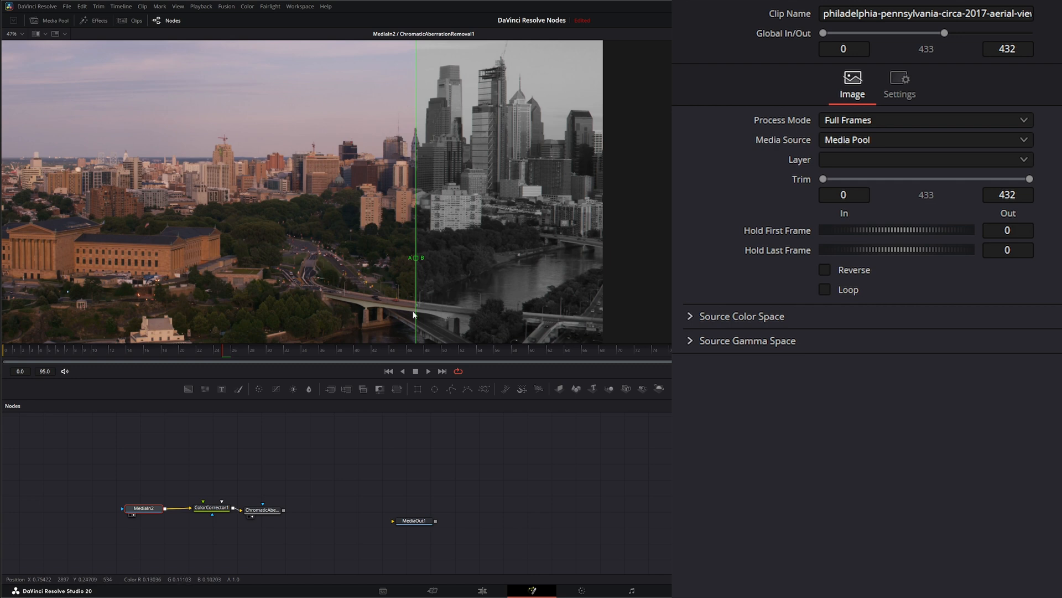
{"action": "mouse_move", "coordinate": [410, 272]}
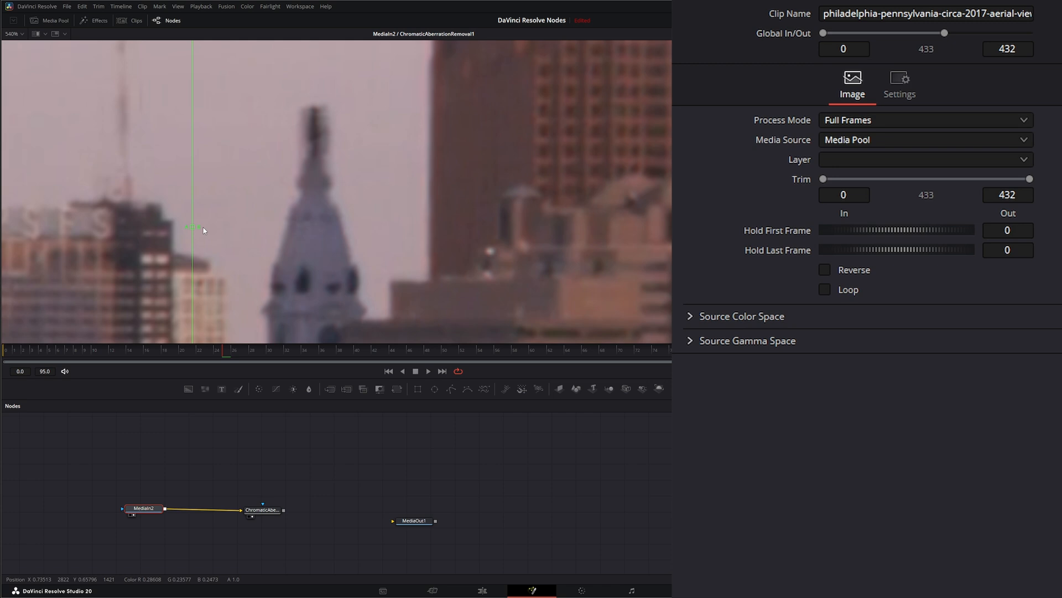
Select ChromaticAberrationRemoval1, now fed directly by MediaIn2, to show its settings.
{"action": "scroll", "scroll_direction": "down", "scroll_amount": 3}
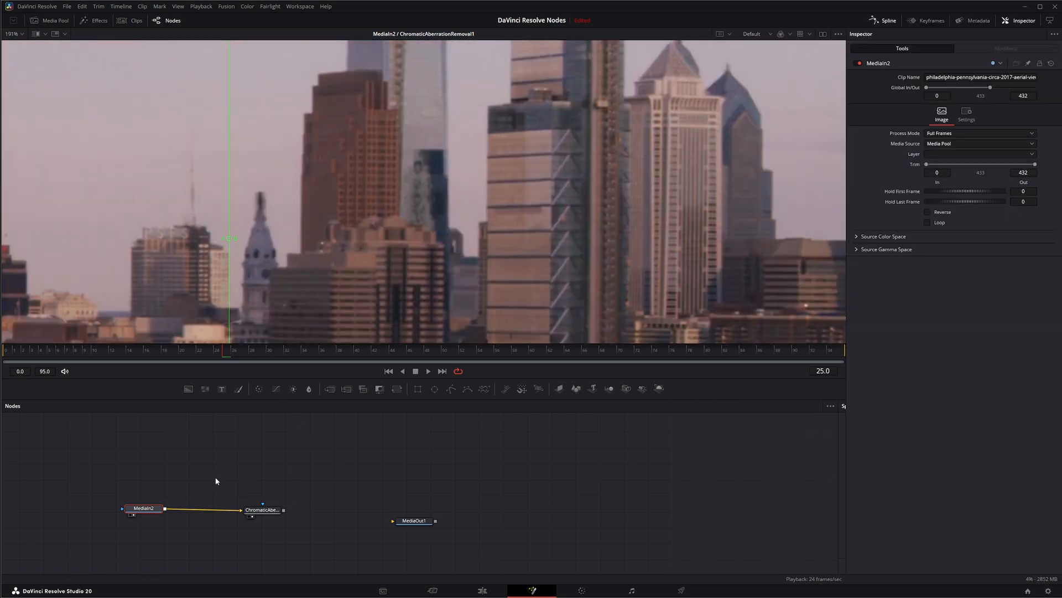
{"action": "left_click", "coordinate": [262, 509]}
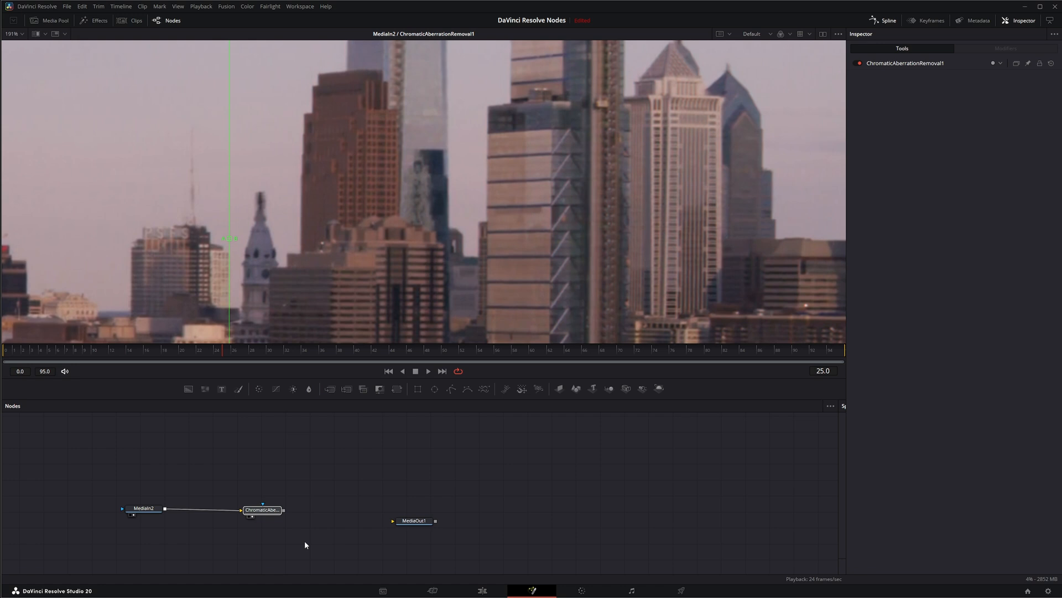